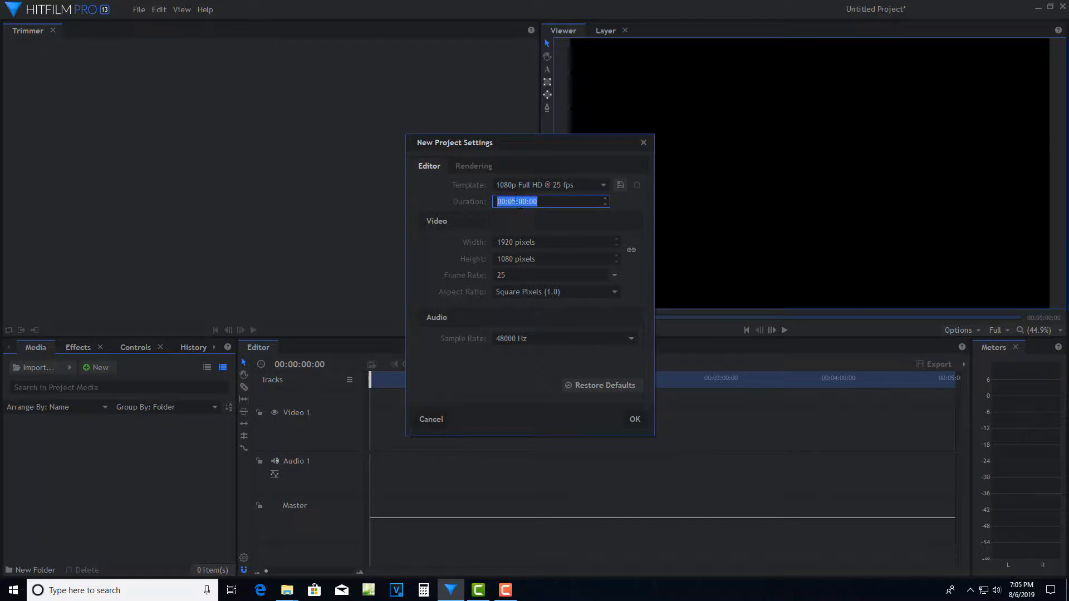
Step: Set the project duration to 10 seconds and frame rate to 29.97 (NTSC), then confirm
{"action": "type", "text": "00:00:00:00"}
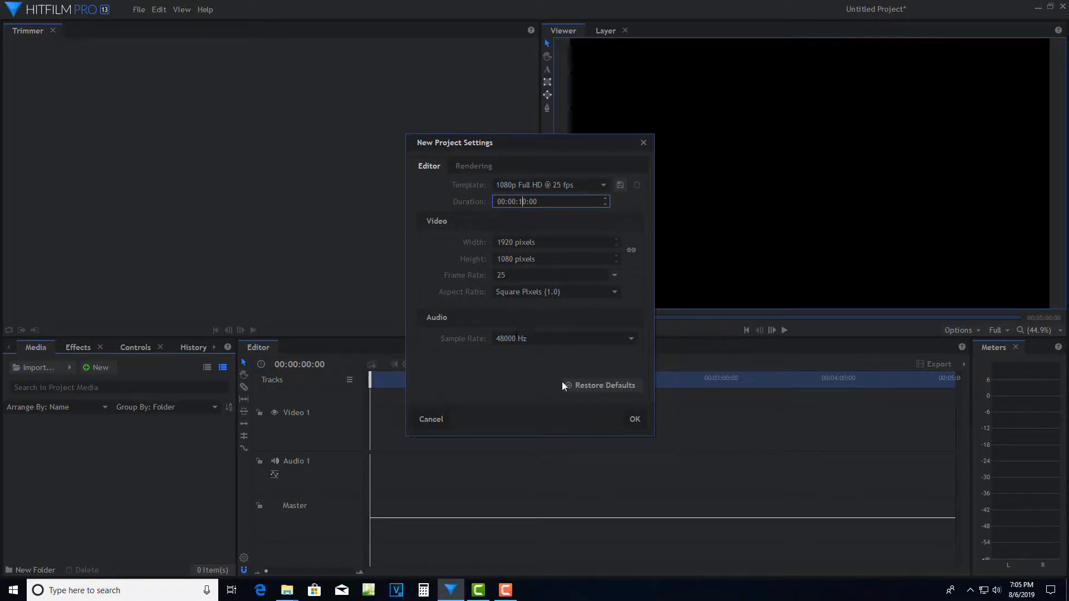
{"action": "mouse_move", "coordinate": [610, 283]}
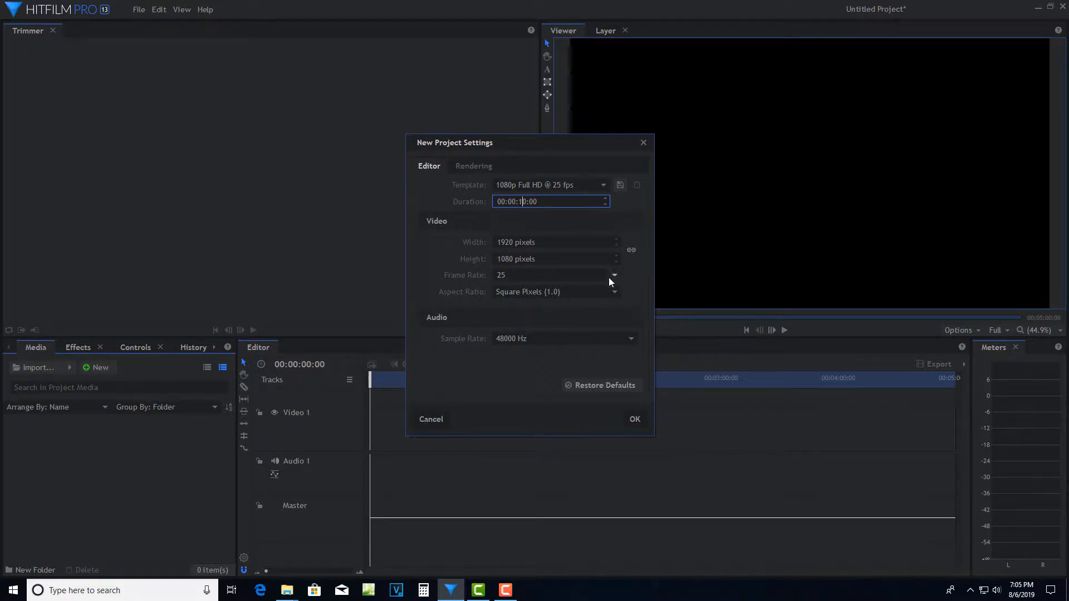
{"action": "left_click", "coordinate": [615, 275]}
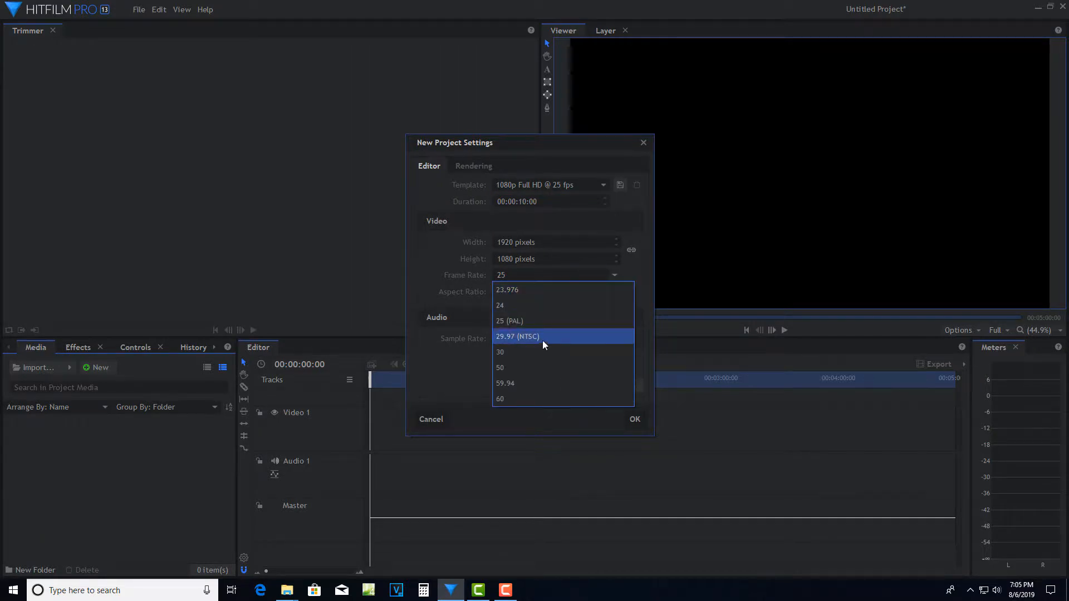
{"action": "left_click", "coordinate": [516, 336]}
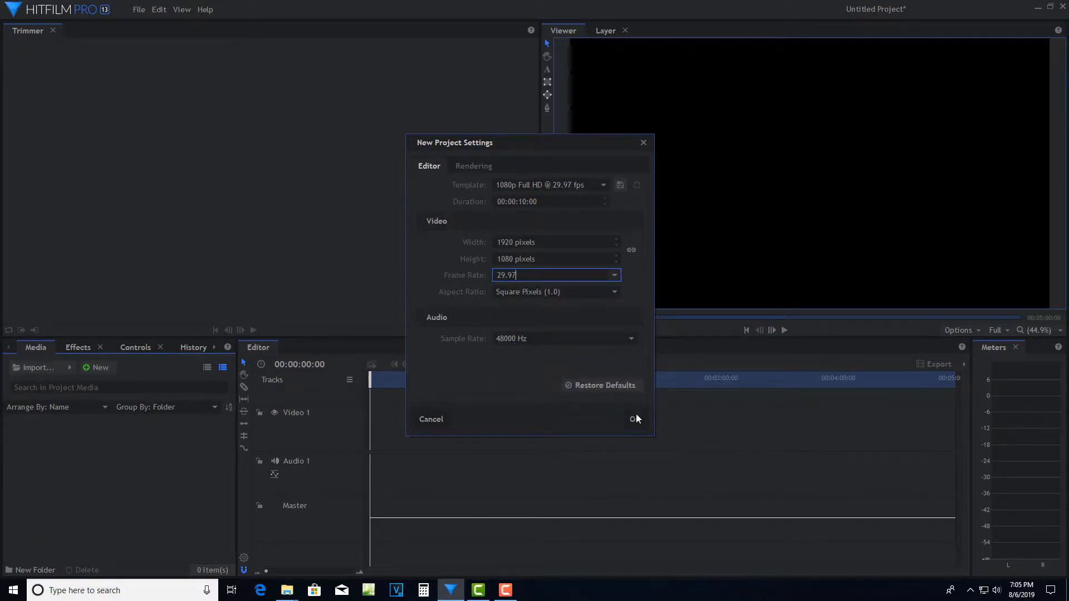
{"action": "left_click", "coordinate": [635, 419]}
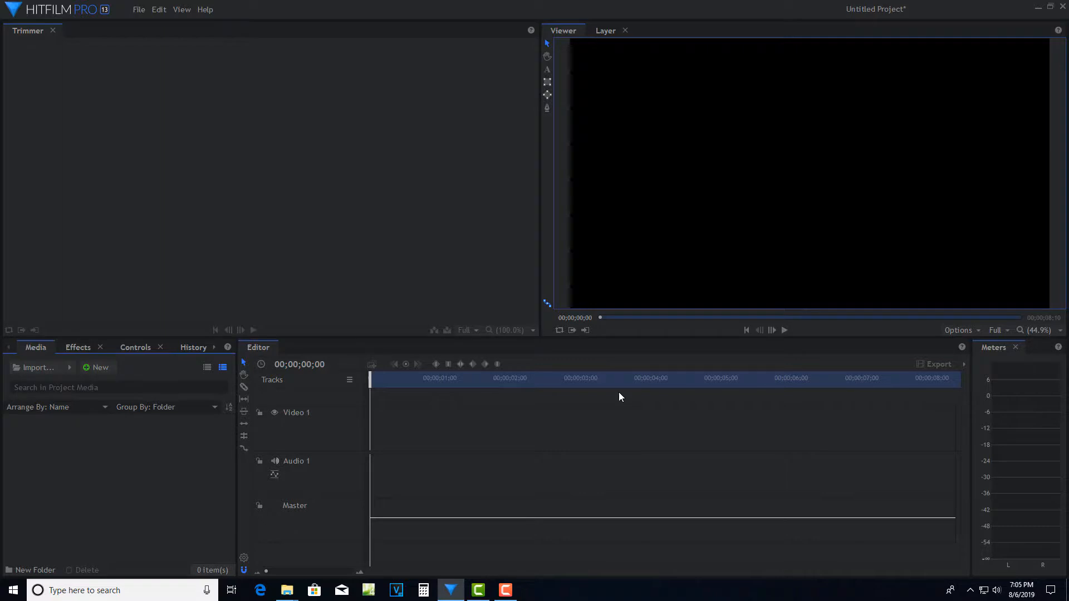
Step: Create Composite Shot 1 via New > Composite Shot with a 10-second duration and confirm
{"action": "left_click", "coordinate": [99, 368]}
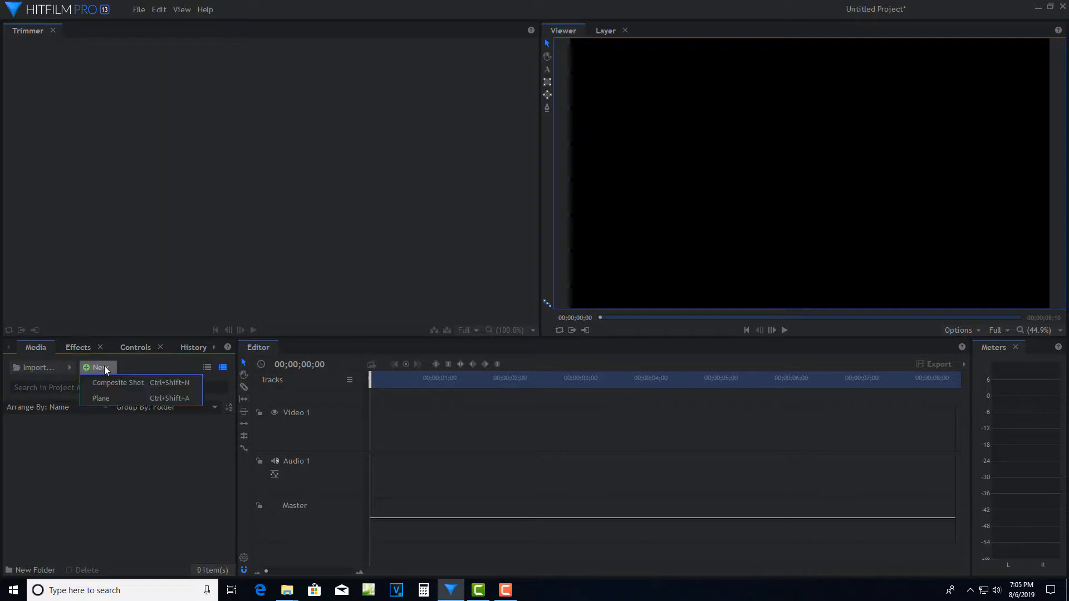
{"action": "left_click", "coordinate": [118, 383]}
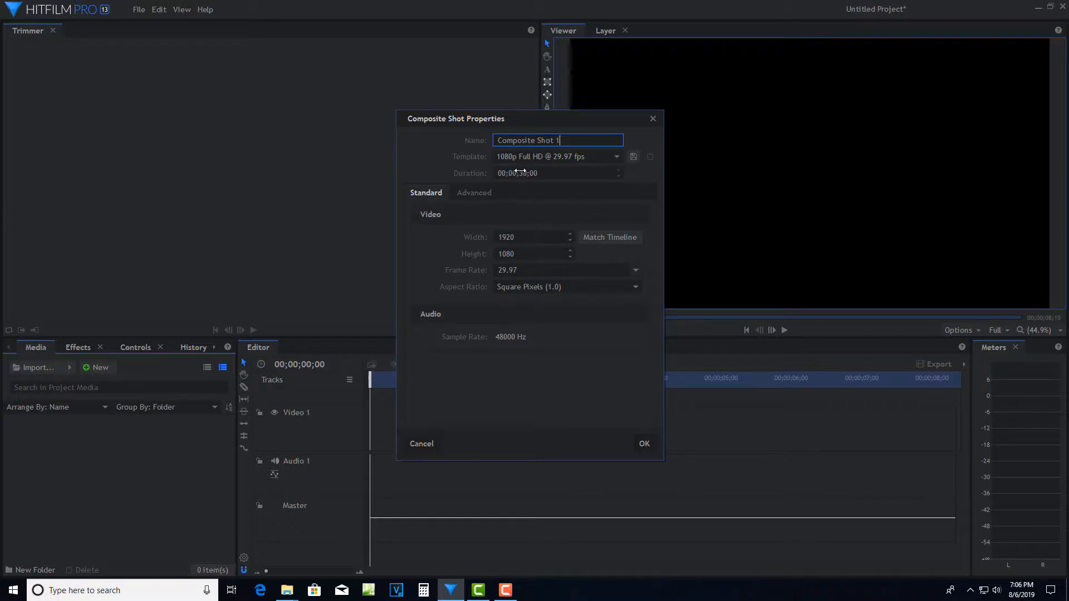
{"action": "left_click", "coordinate": [552, 173]}
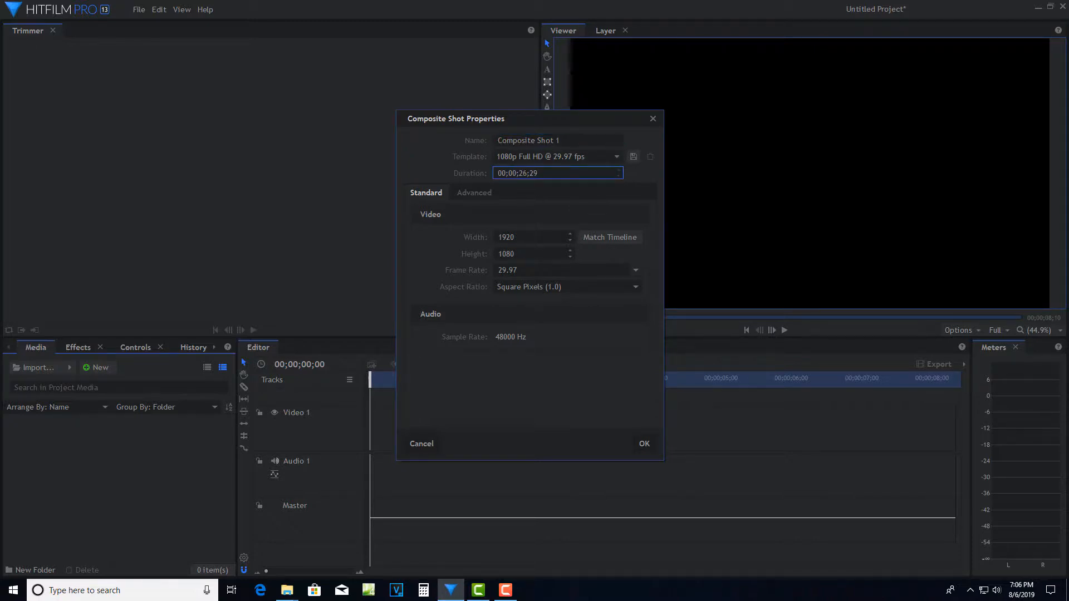
{"action": "type", "text": "00;00;11;27"}
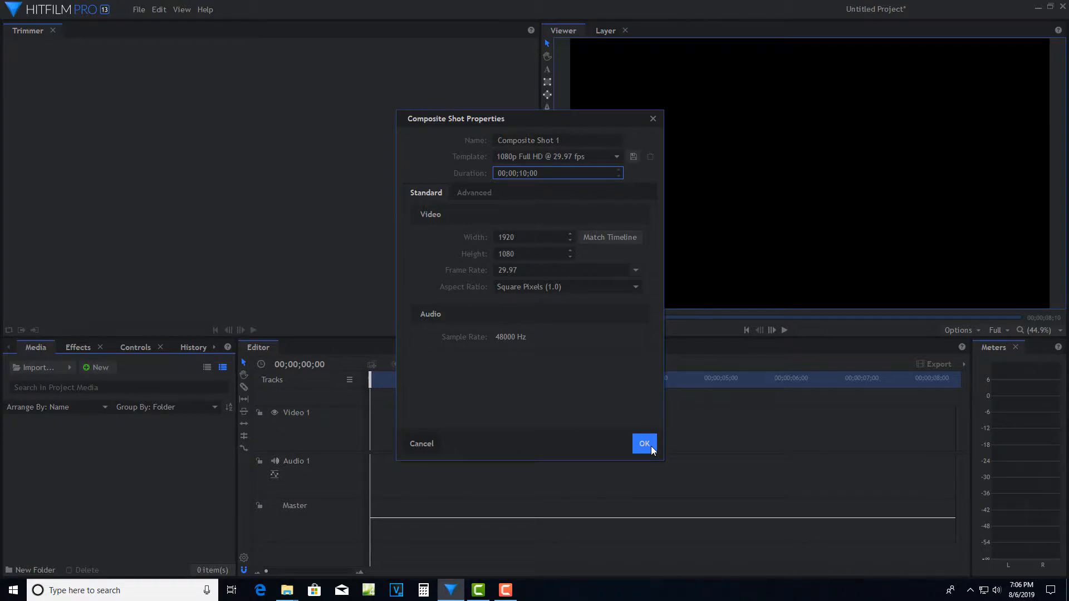
{"action": "left_click", "coordinate": [644, 443]}
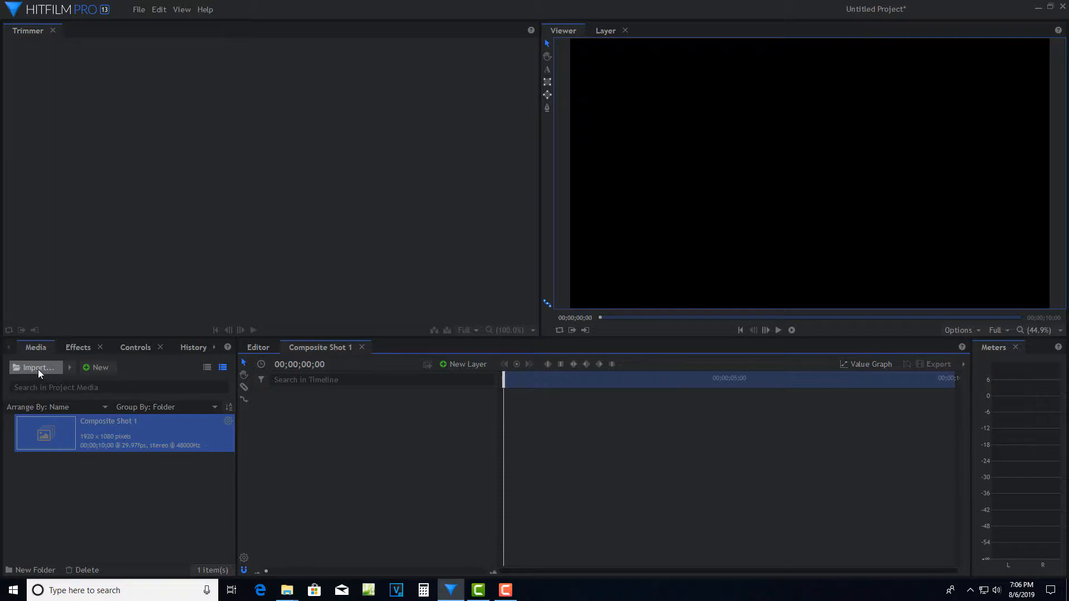
{"action": "mouse_move", "coordinate": [36, 367]}
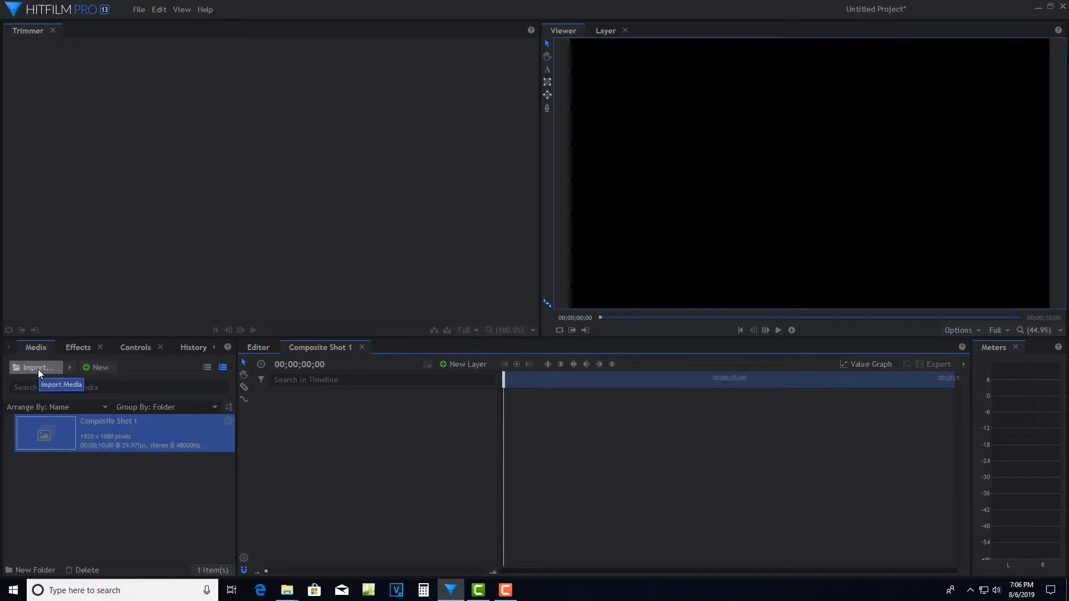
Step: Import C0017.MP4 into the composite shot and rename its layer CLIP
{"action": "left_click", "coordinate": [35, 367]}
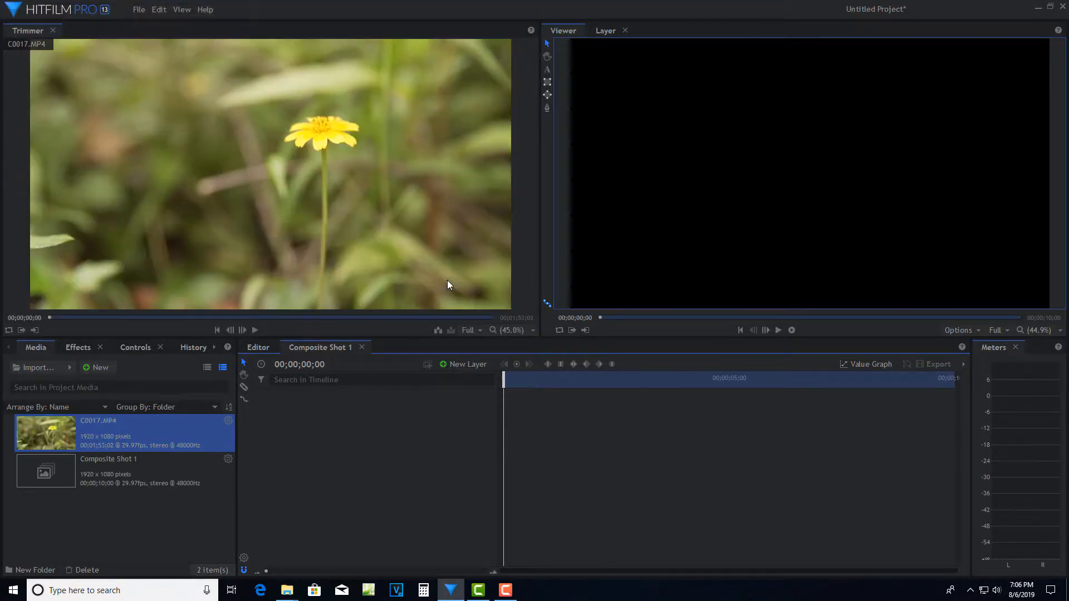
{"action": "mouse_move", "coordinate": [188, 439]}
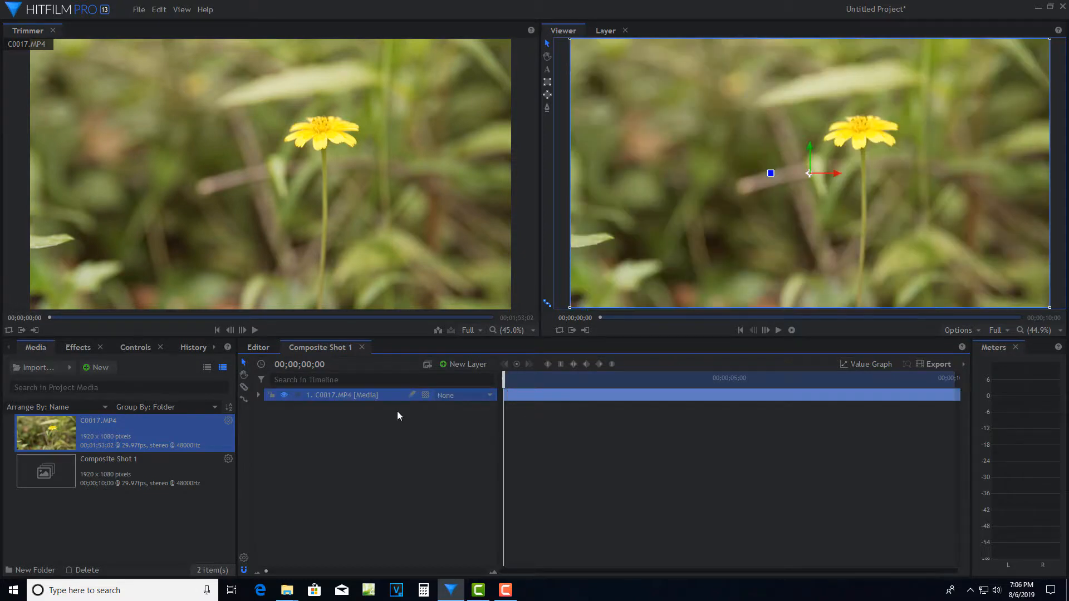
{"action": "double_click", "coordinate": [341, 394]}
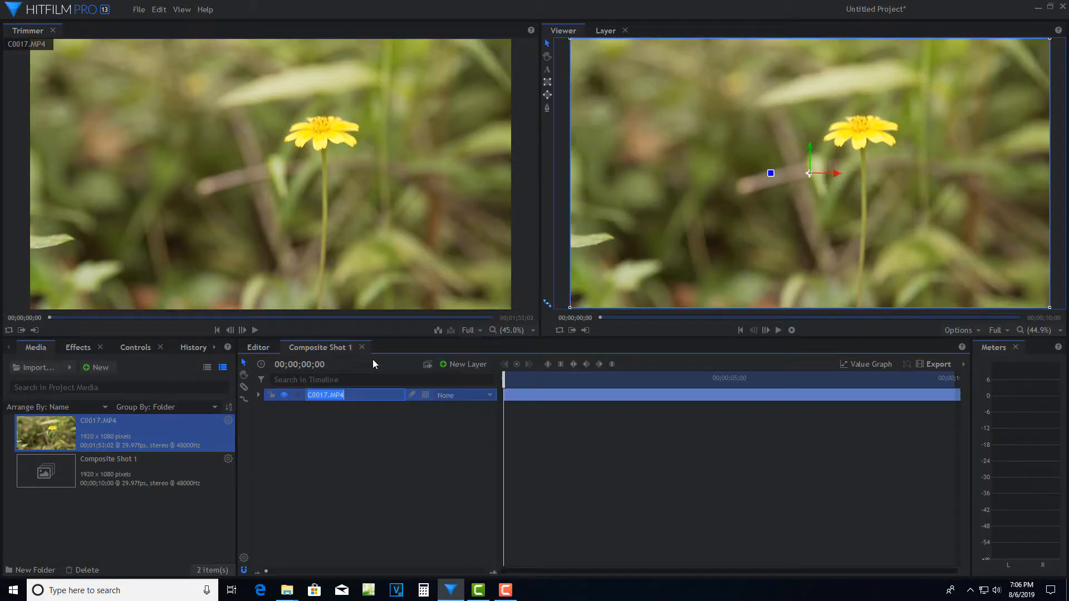
{"action": "type", "text": "CLIP [Media"}
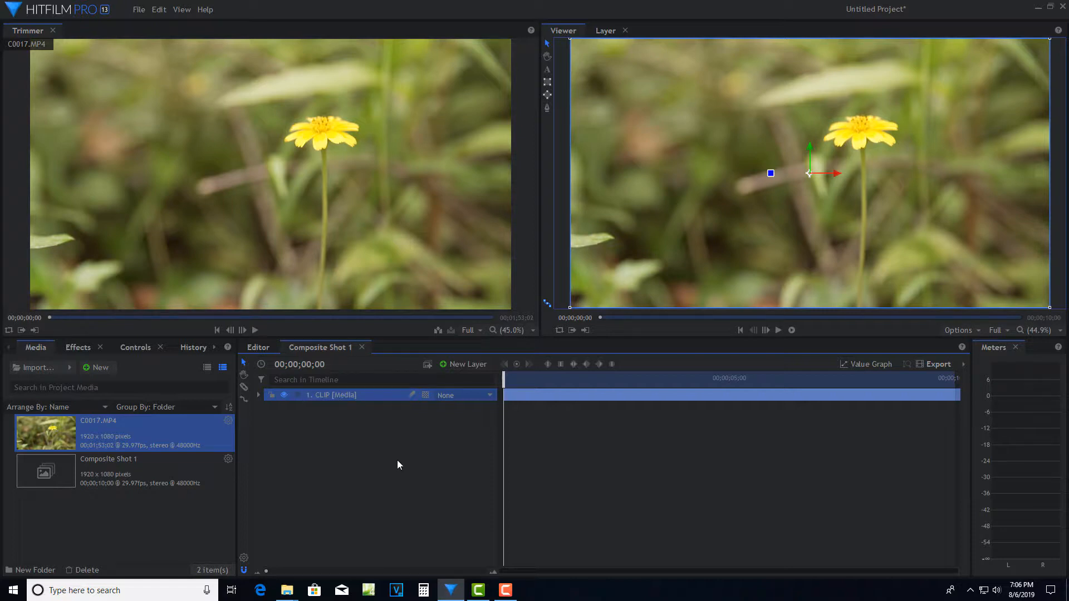
{"action": "mouse_move", "coordinate": [399, 461]}
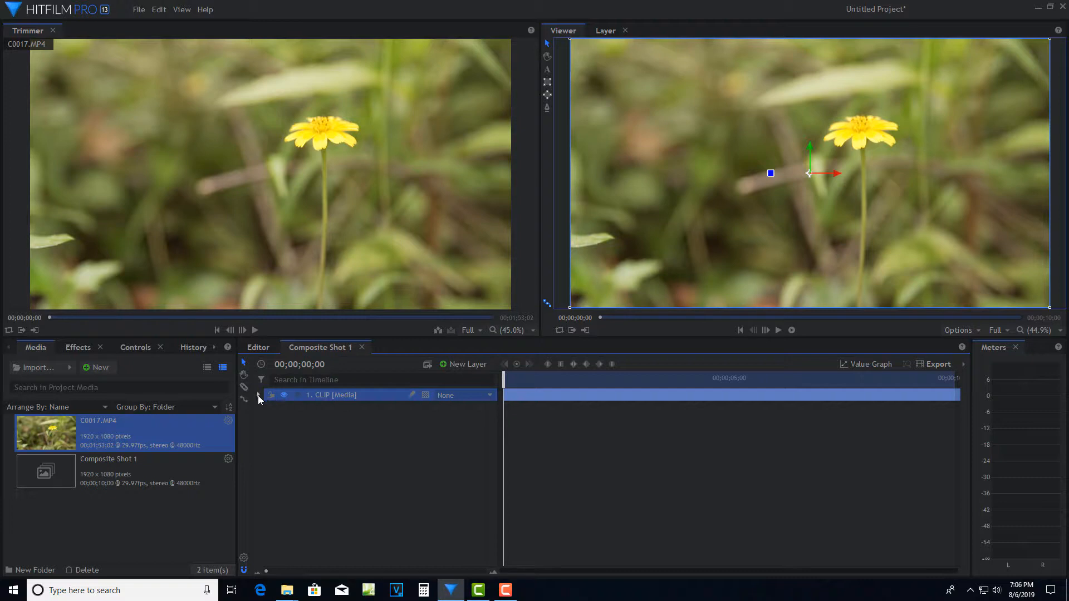
Step: Add a Tracker to the CLIP layer and show it in the Layer viewer
{"action": "left_click", "coordinate": [261, 394]}
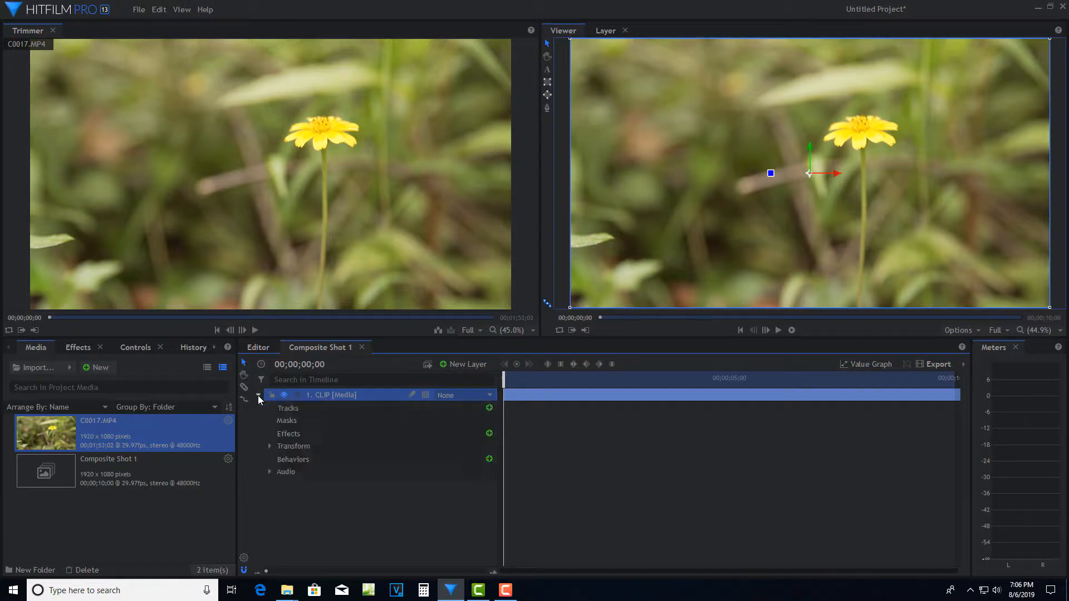
{"action": "mouse_move", "coordinate": [490, 420]}
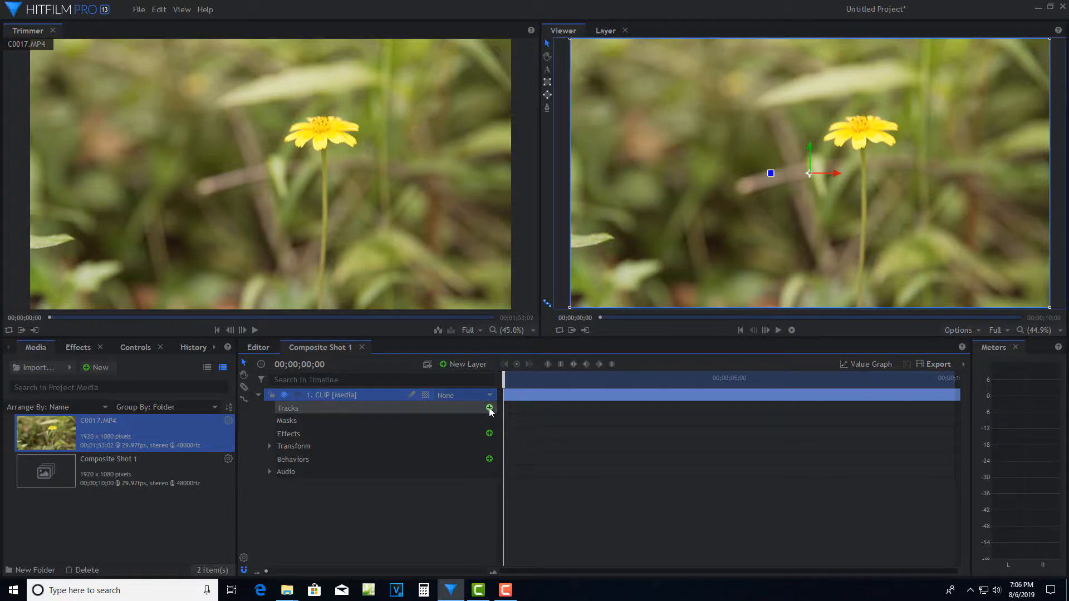
{"action": "left_click", "coordinate": [489, 408]}
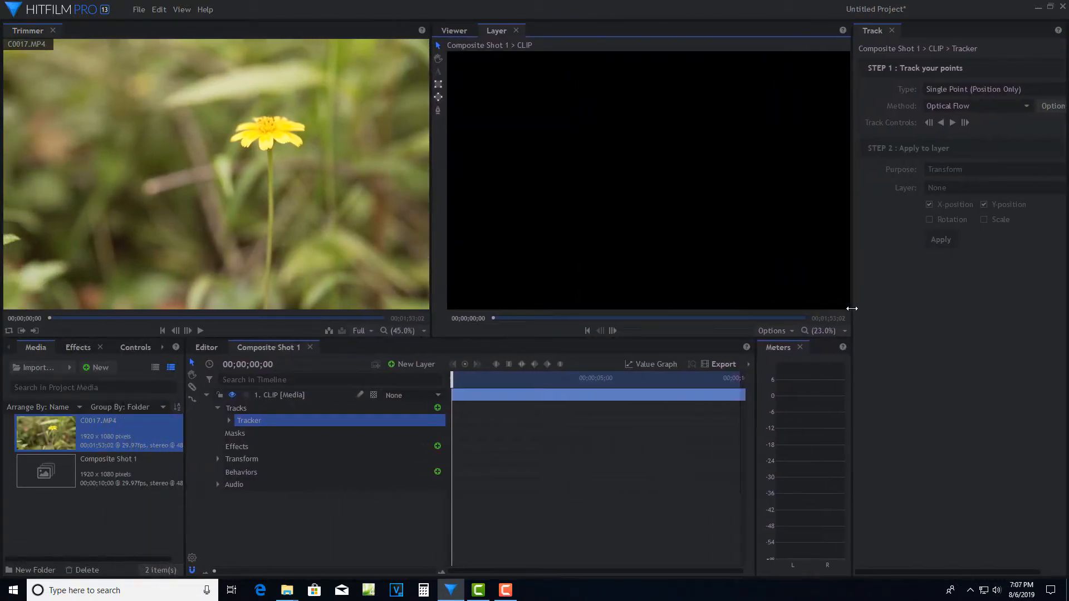
{"action": "left_click", "coordinate": [454, 31]}
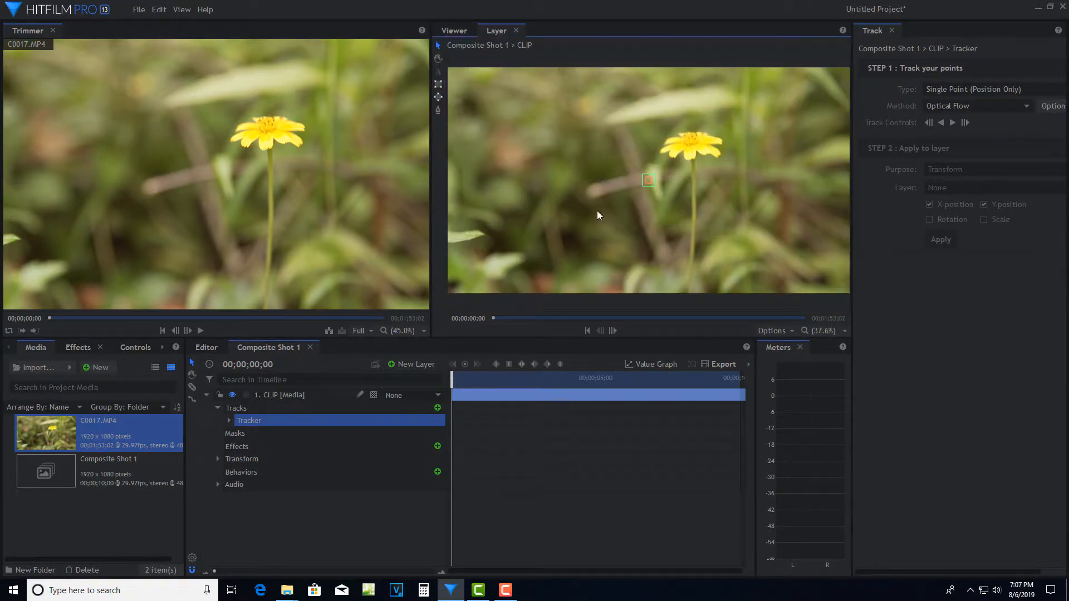
{"action": "mouse_move", "coordinate": [623, 215]}
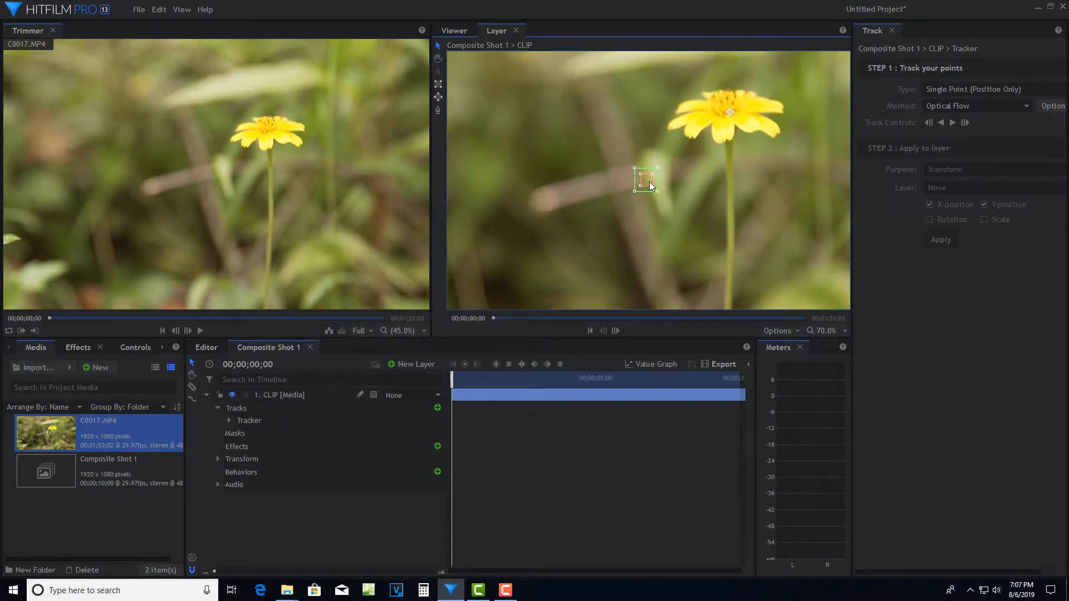
Step: Place the tracking point on the flower centre and size the feature and search areas around the flower head
{"action": "left_click_drag", "start_coordinate": [646, 180], "coordinate": [729, 113]}
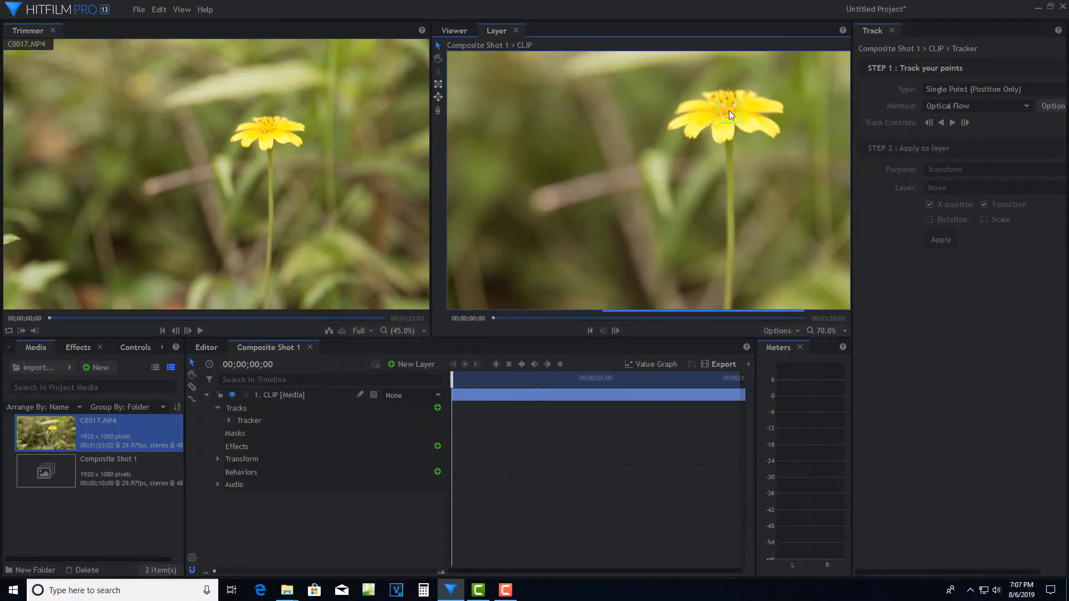
{"action": "left_click_drag", "start_coordinate": [729, 113], "coordinate": [719, 121]}
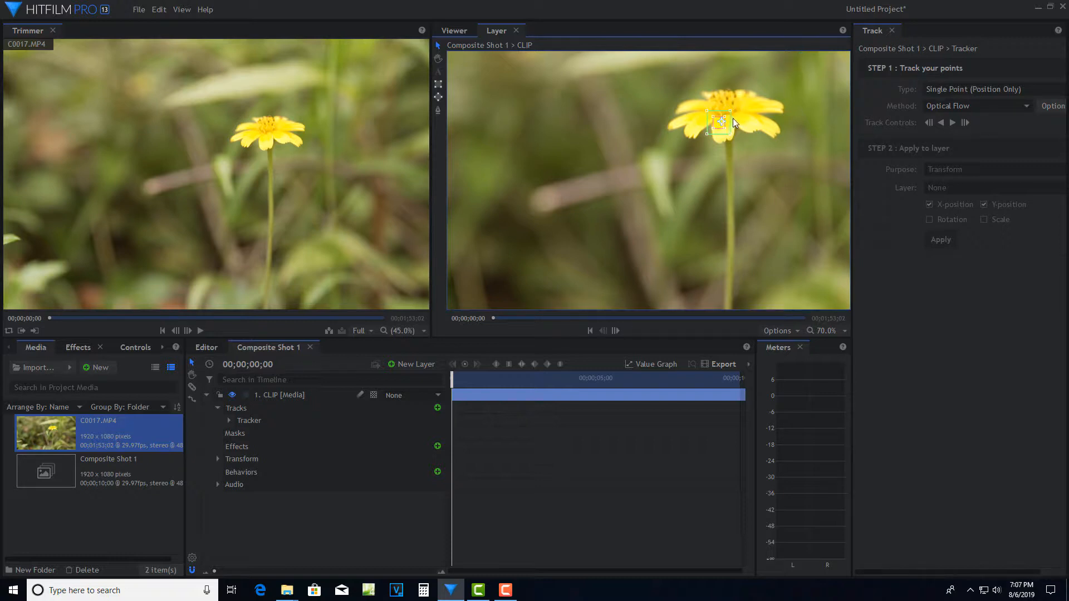
{"action": "left_click_drag", "start_coordinate": [719, 126], "coordinate": [725, 112]}
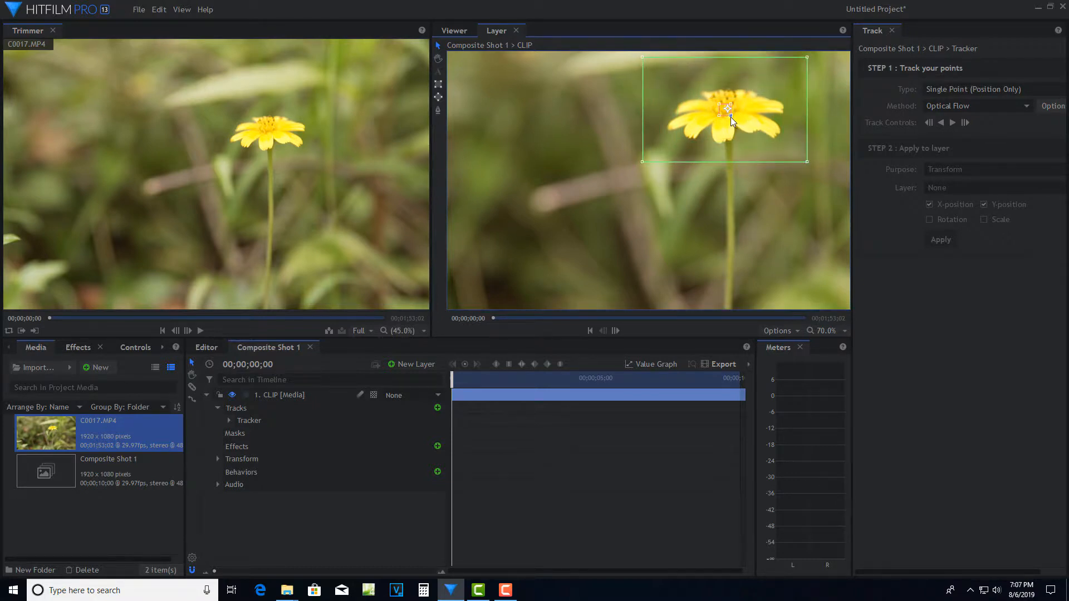
{"action": "left_click_drag", "start_coordinate": [807, 162], "coordinate": [789, 148]}
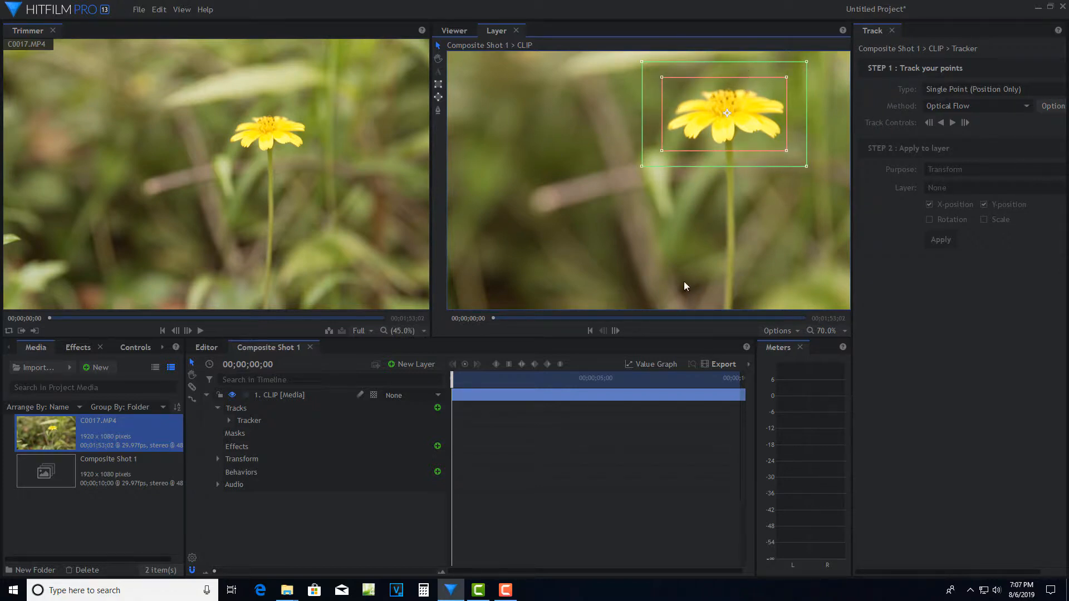
{"action": "mouse_move", "coordinate": [689, 261]}
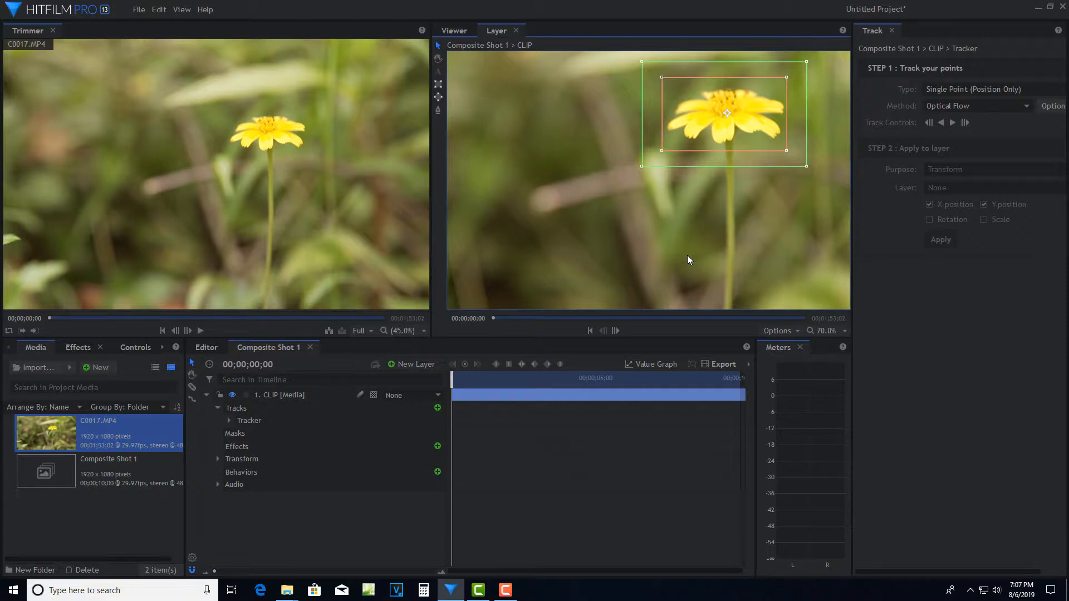
{"action": "mouse_move", "coordinate": [953, 122]}
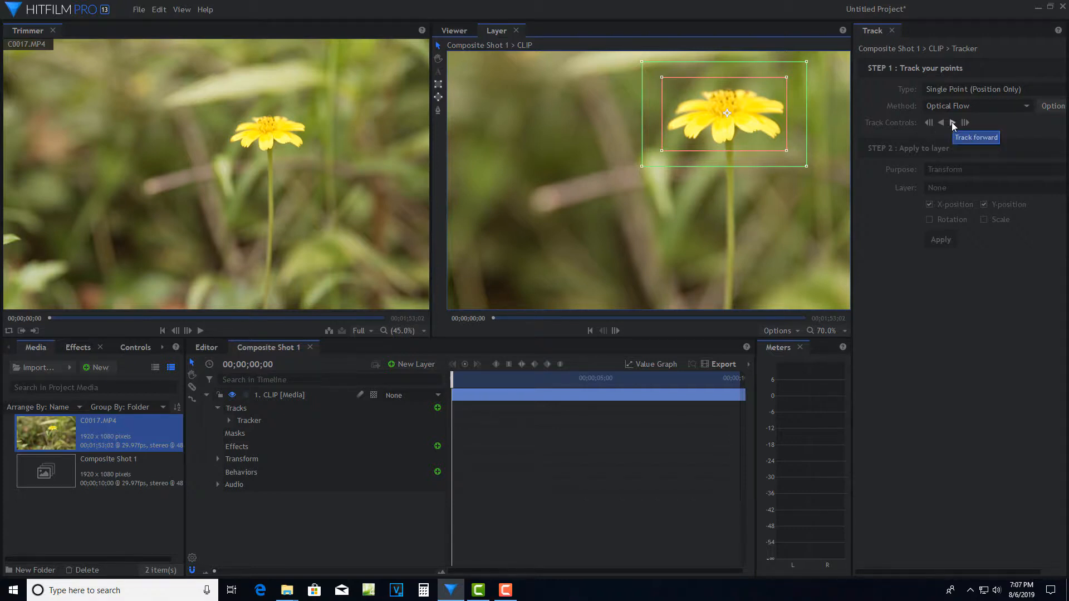
Step: Run Track forward so the flower is tracked through the whole 10-second clip
{"action": "left_click", "coordinate": [953, 123]}
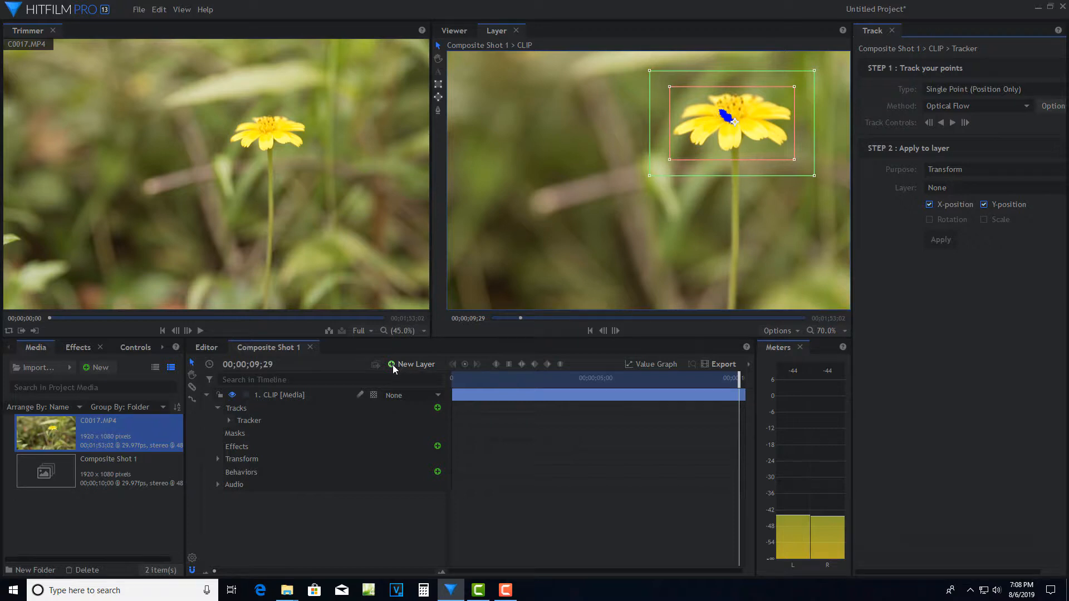
Step: Add a new point layer and rename it Null Object
{"action": "left_click", "coordinate": [412, 364]}
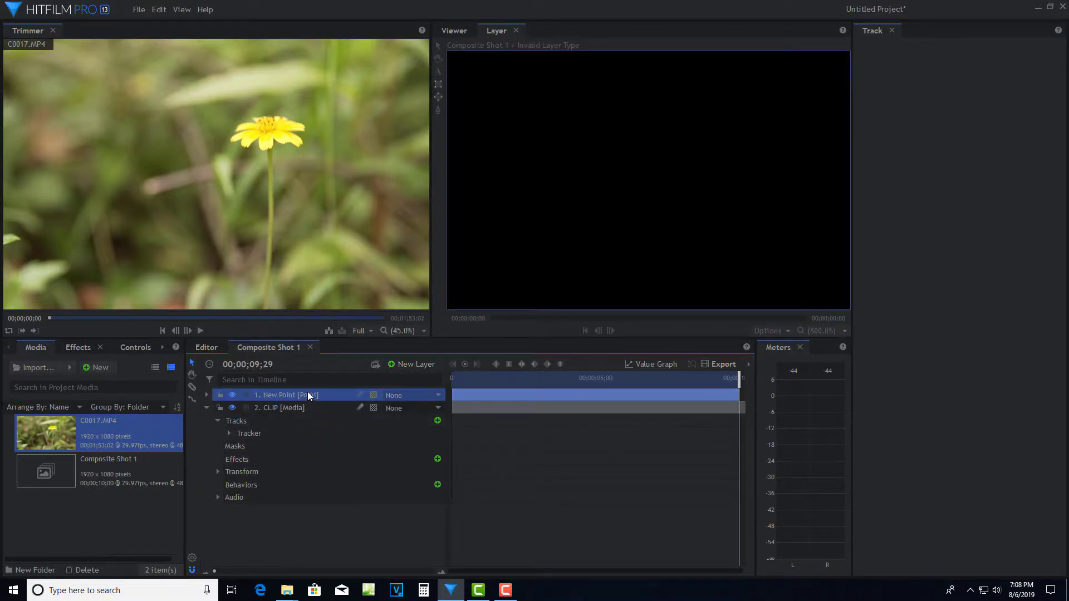
{"action": "right_click", "coordinate": [307, 394]}
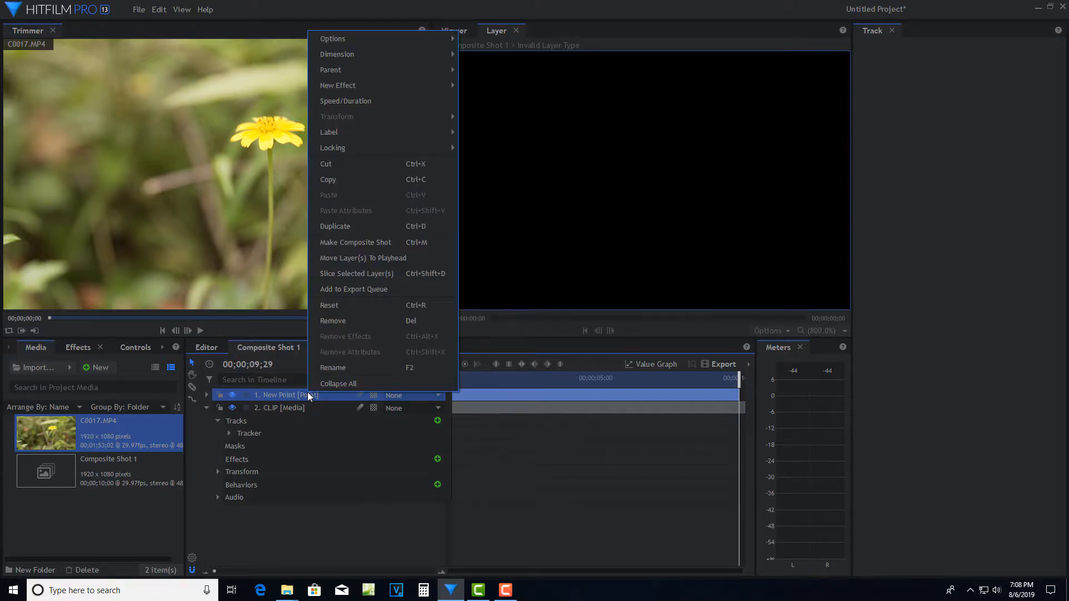
{"action": "left_click", "coordinate": [333, 367]}
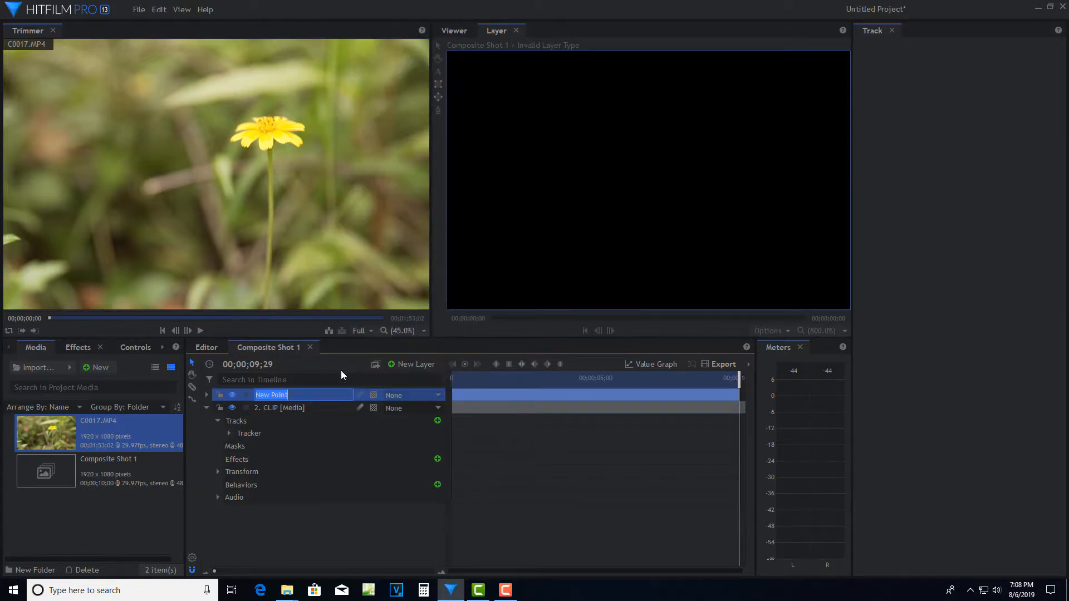
{"action": "type", "text": "Null Object"}
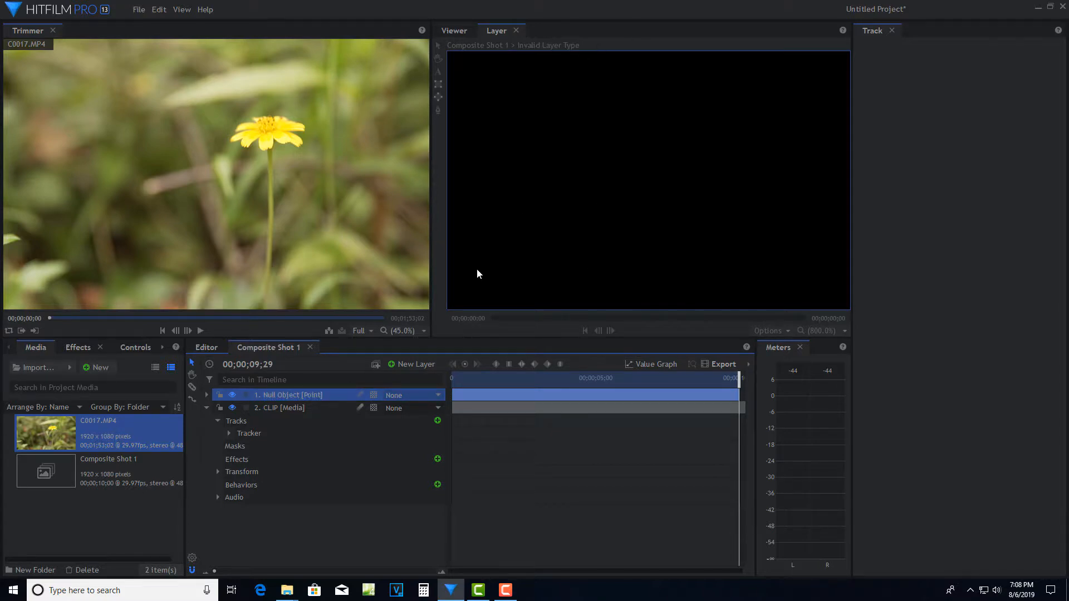
{"action": "mouse_move", "coordinate": [454, 33]}
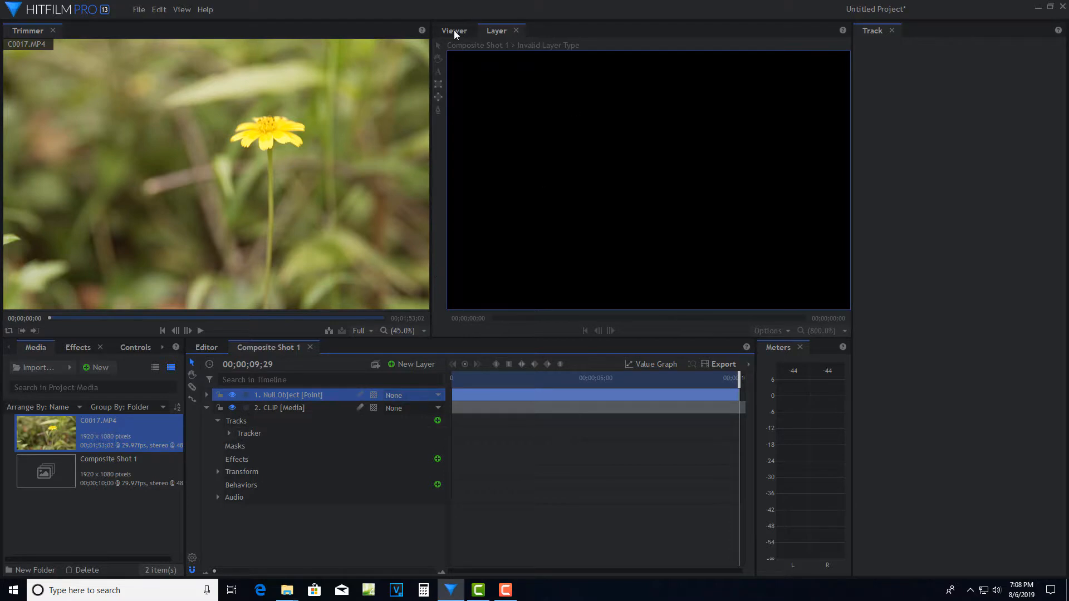
Step: Return to the composite Viewer and select the CLIP layer's Tracker
{"action": "left_click", "coordinate": [454, 30]}
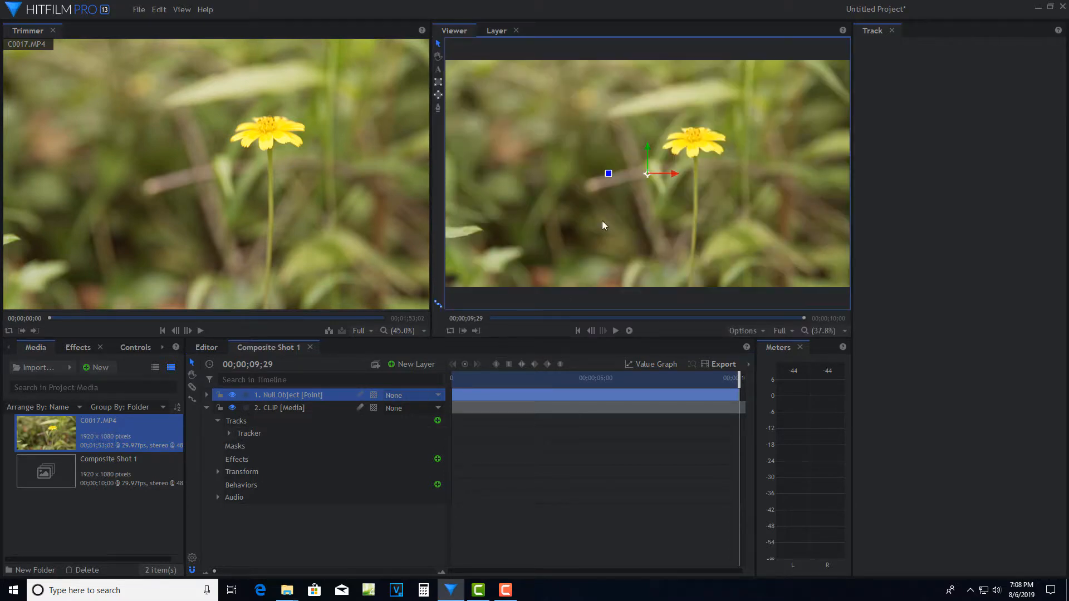
{"action": "mouse_move", "coordinate": [900, 132]}
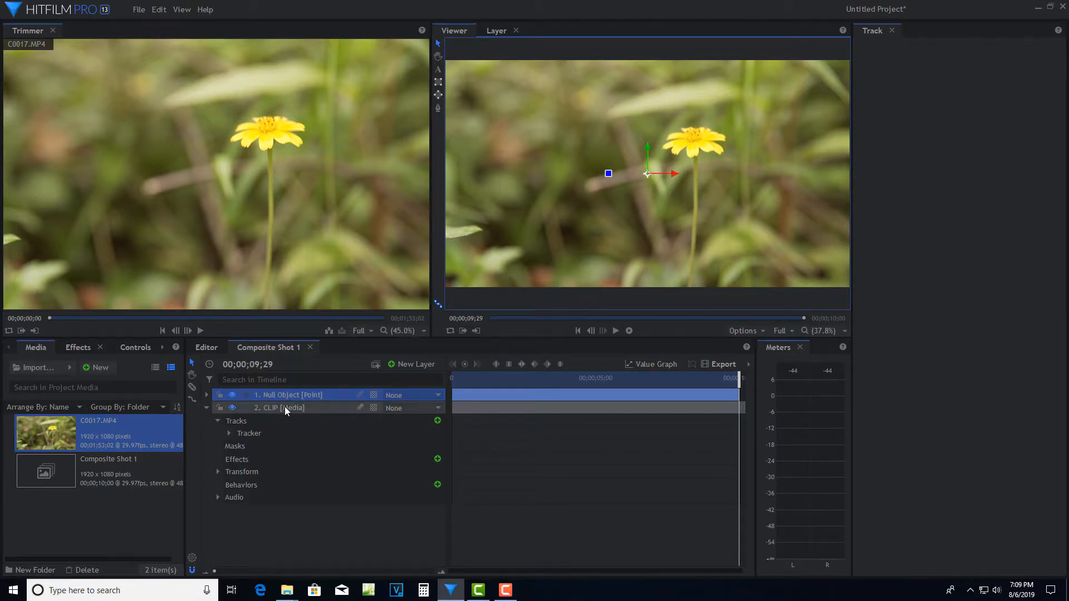
{"action": "left_click", "coordinate": [285, 407]}
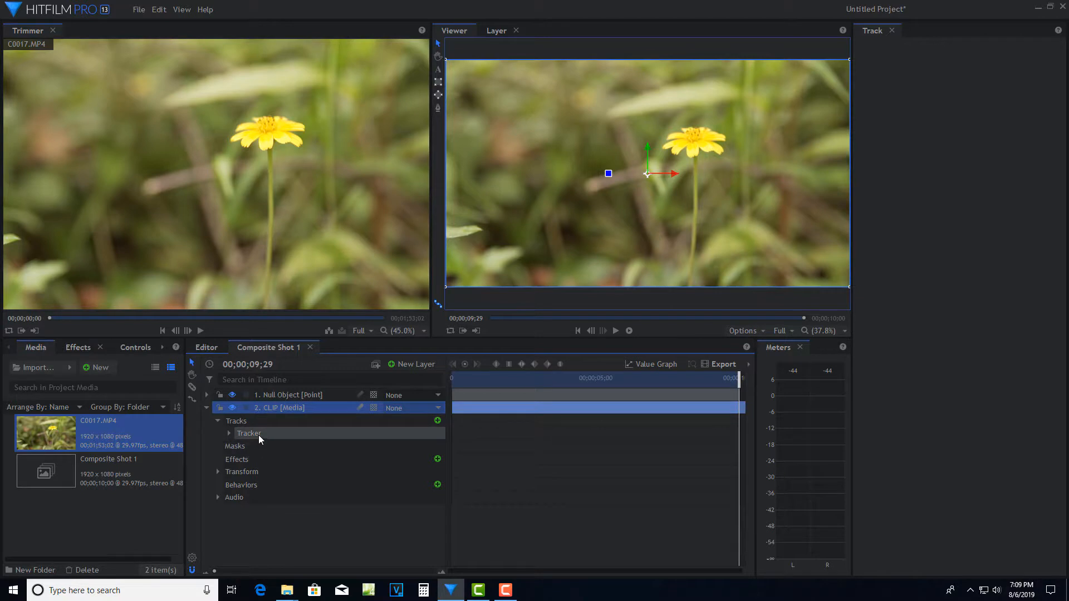
{"action": "left_click", "coordinate": [249, 433]}
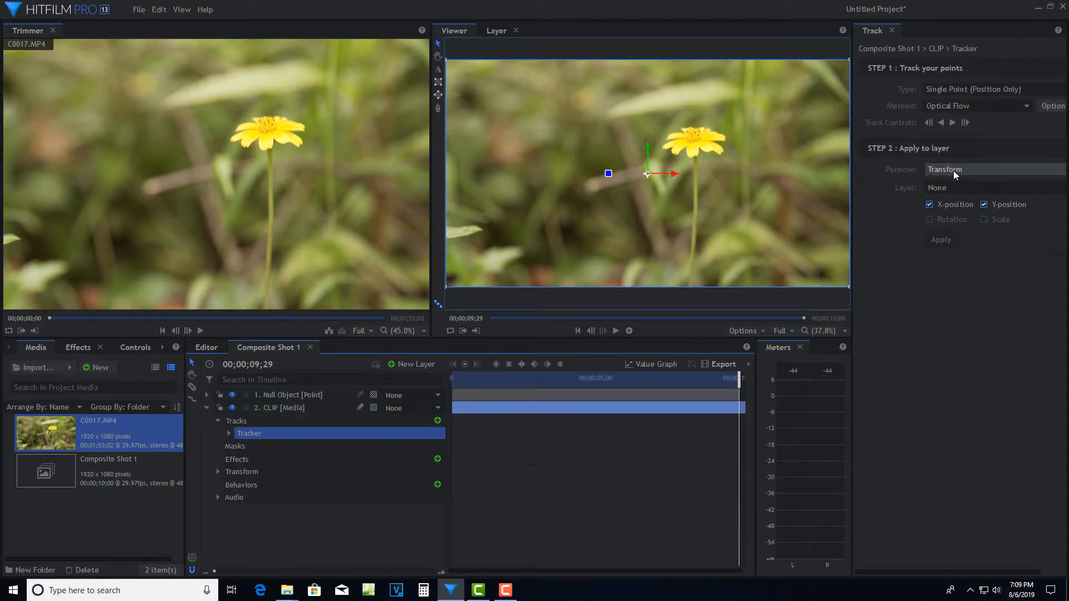
Step: Set the tracker's Step 2 target layer to 1. Null Object for X and Y position
{"action": "left_click", "coordinate": [994, 187]}
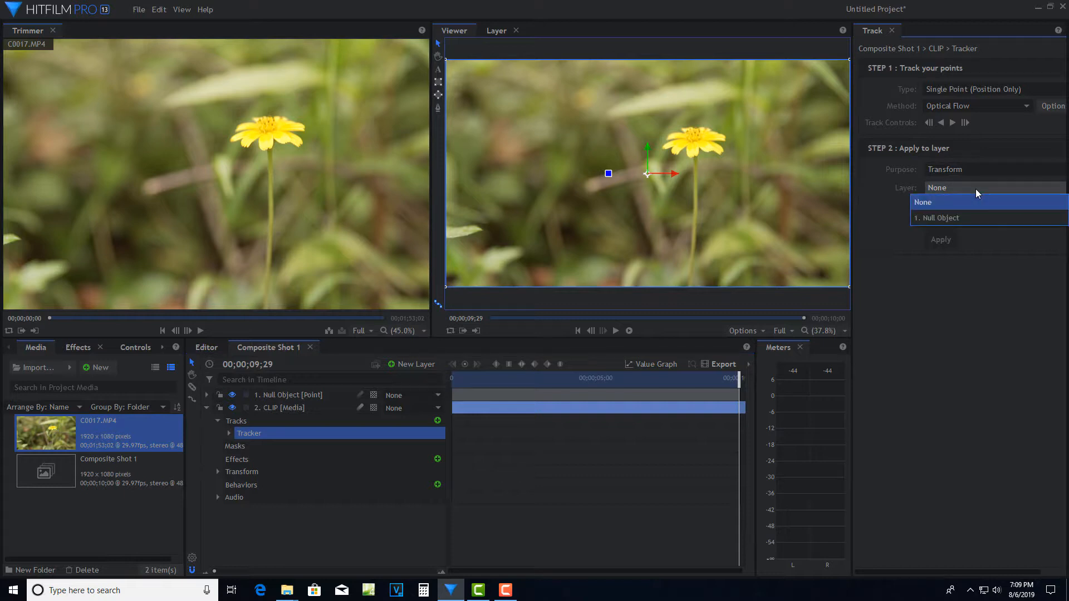
{"action": "left_click", "coordinate": [935, 218]}
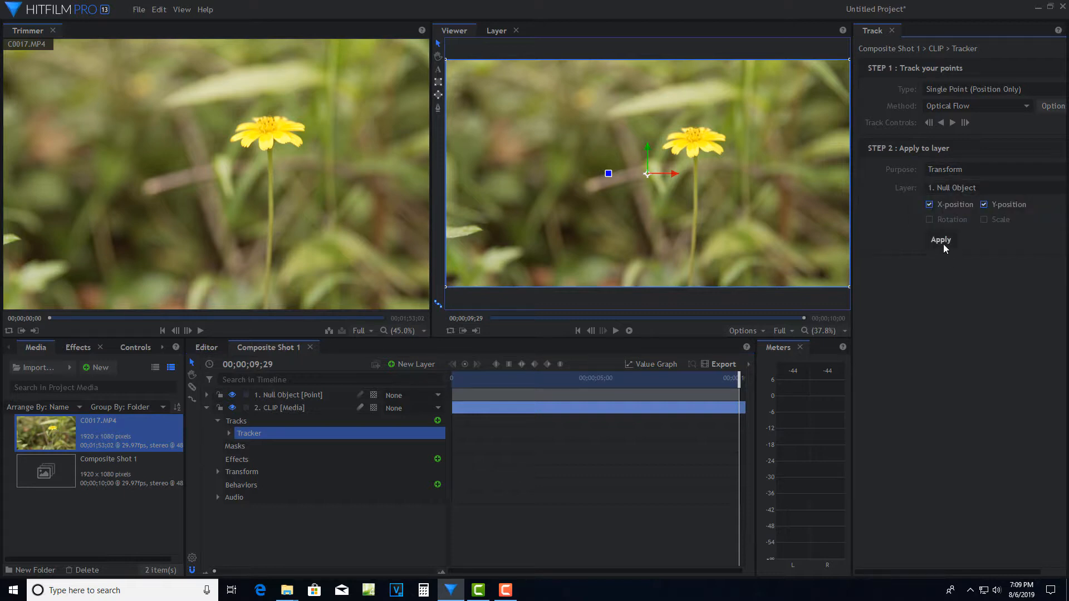
{"action": "mouse_move", "coordinate": [987, 469]}
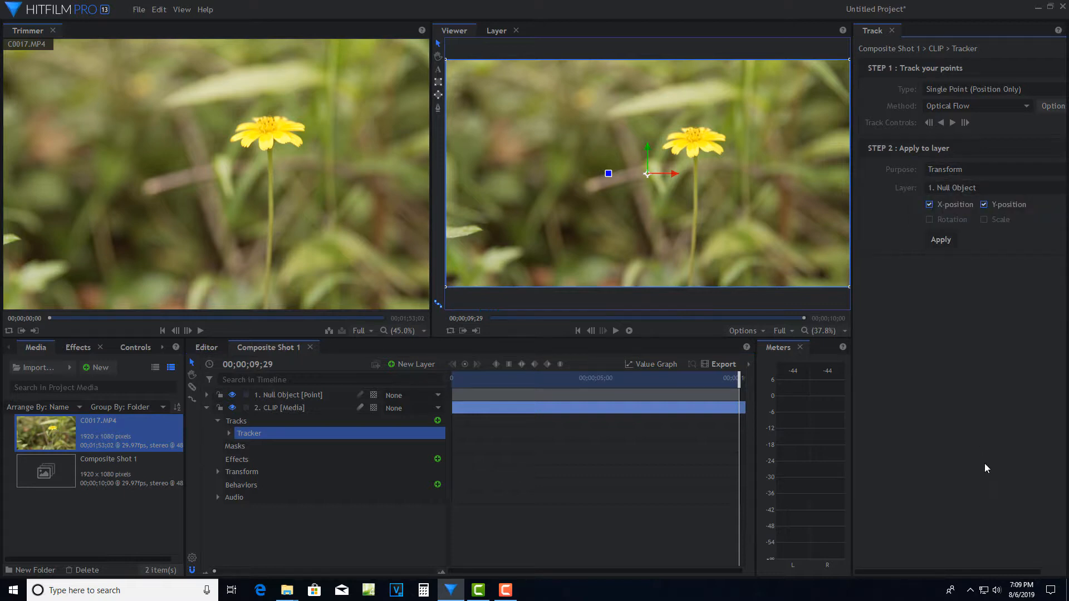
{"action": "mouse_move", "coordinate": [993, 459]}
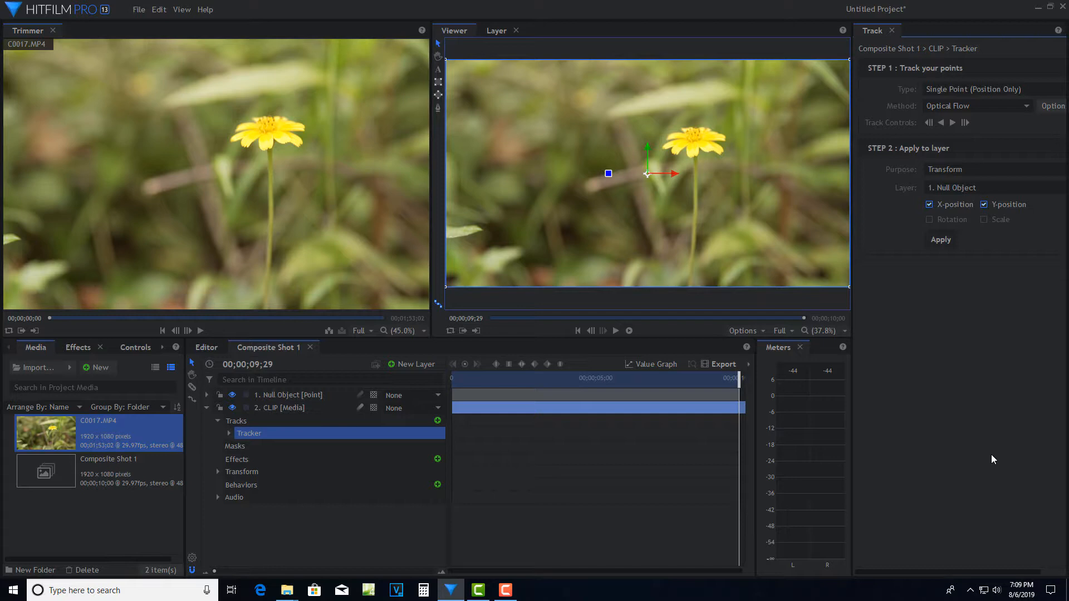
{"action": "mouse_move", "coordinate": [386, 356]}
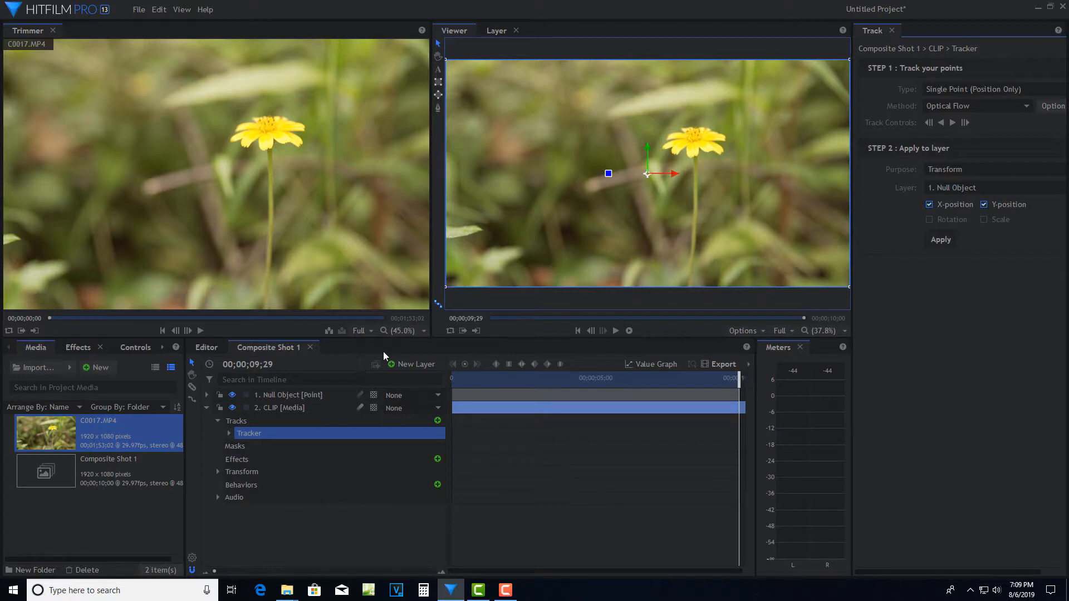
Step: Add a new text layer and type FLOWER beside the flower in the Viewer
{"action": "left_click", "coordinate": [412, 364]}
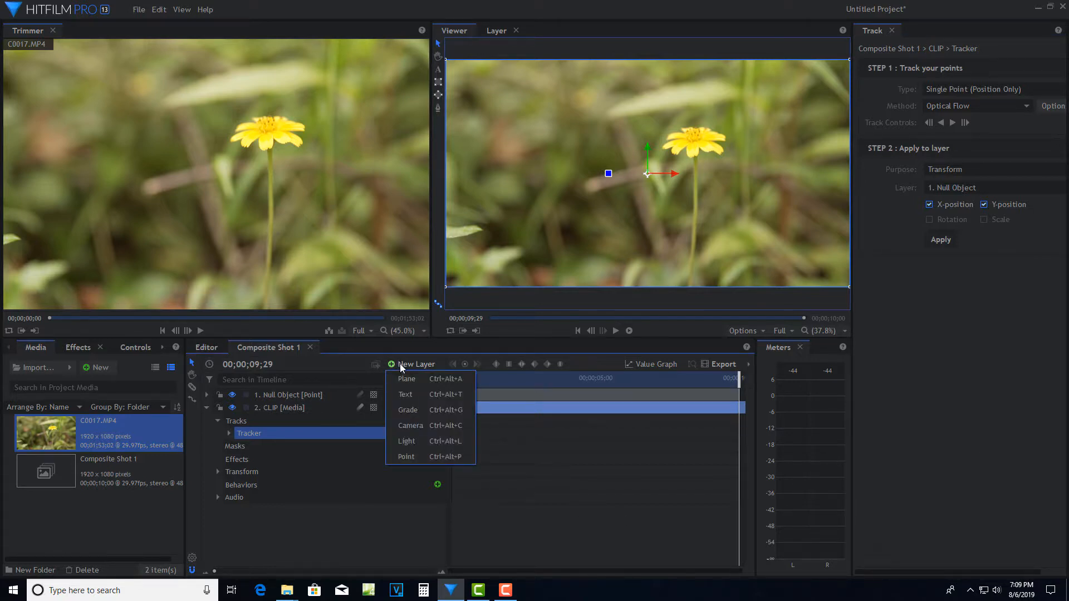
{"action": "left_click", "coordinate": [405, 394]}
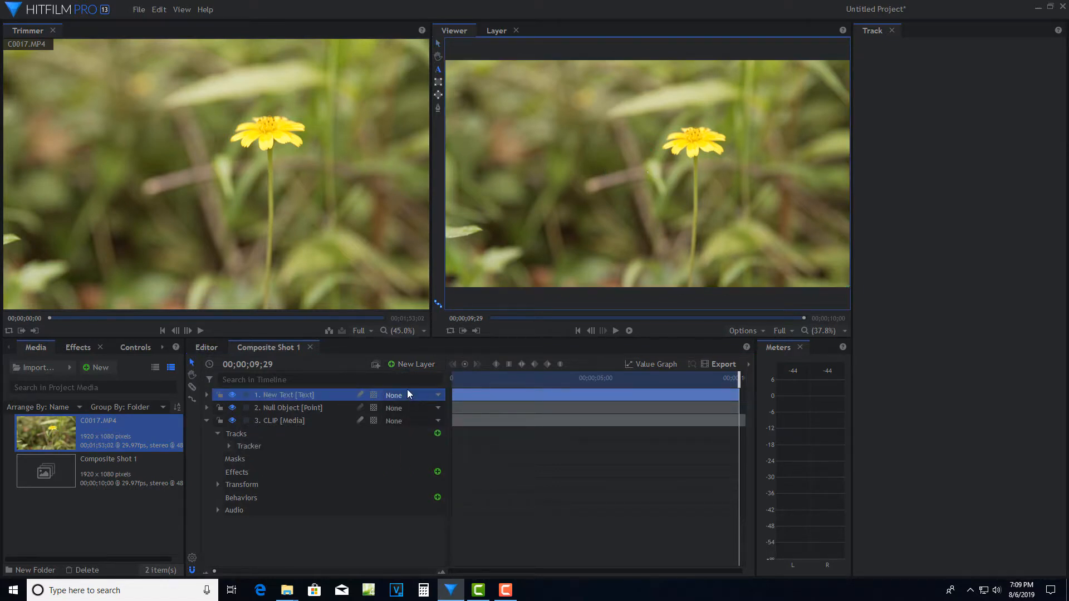
{"action": "mouse_move", "coordinate": [438, 69]}
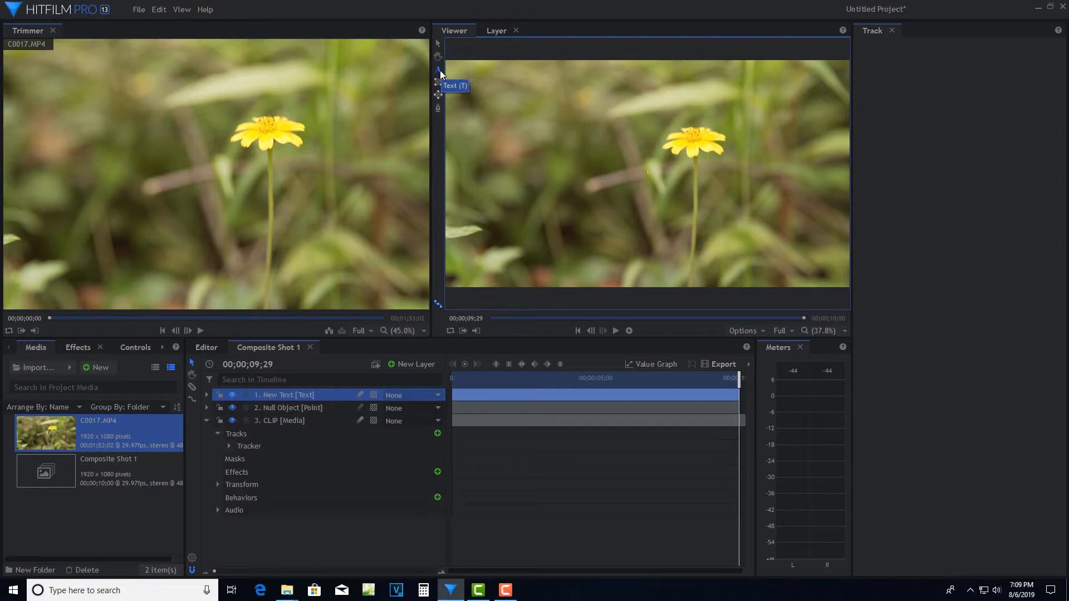
{"action": "mouse_move", "coordinate": [481, 111]}
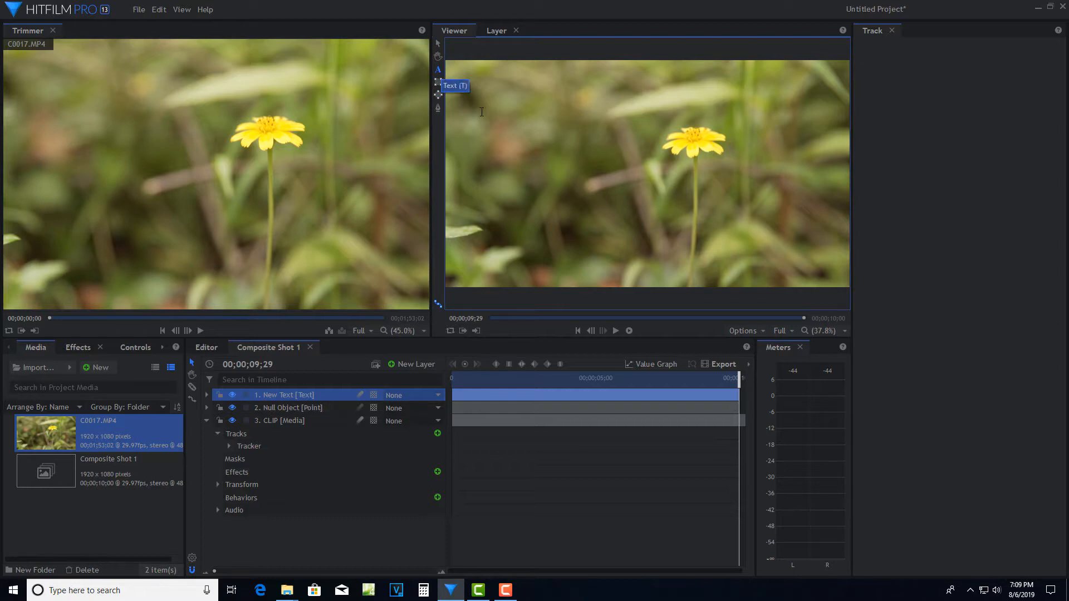
{"action": "mouse_move", "coordinate": [563, 210]}
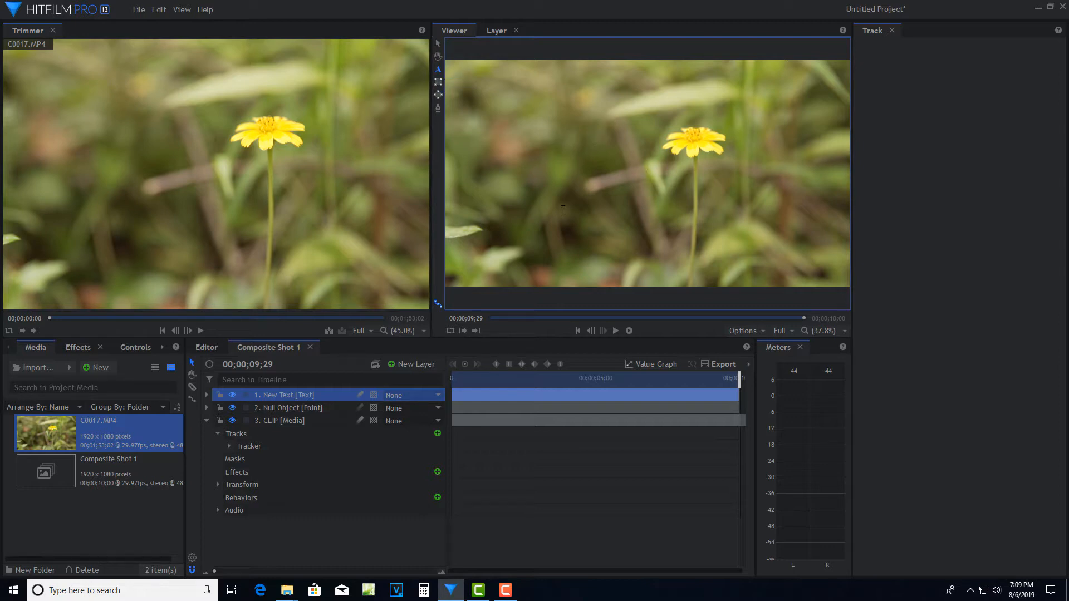
{"action": "mouse_move", "coordinate": [543, 218]}
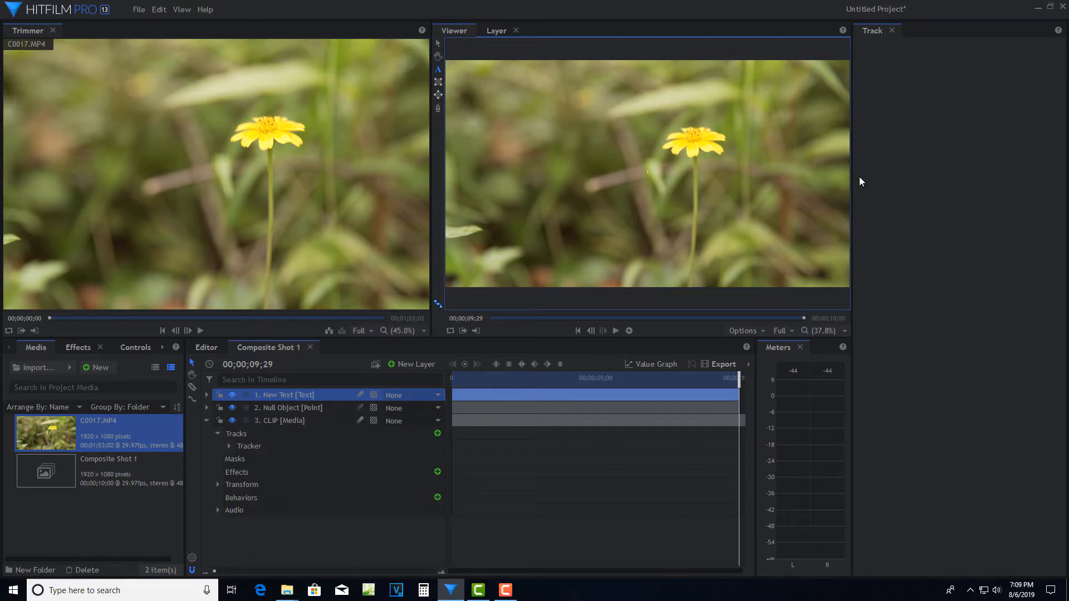
{"action": "type", "text": "FLOWER"}
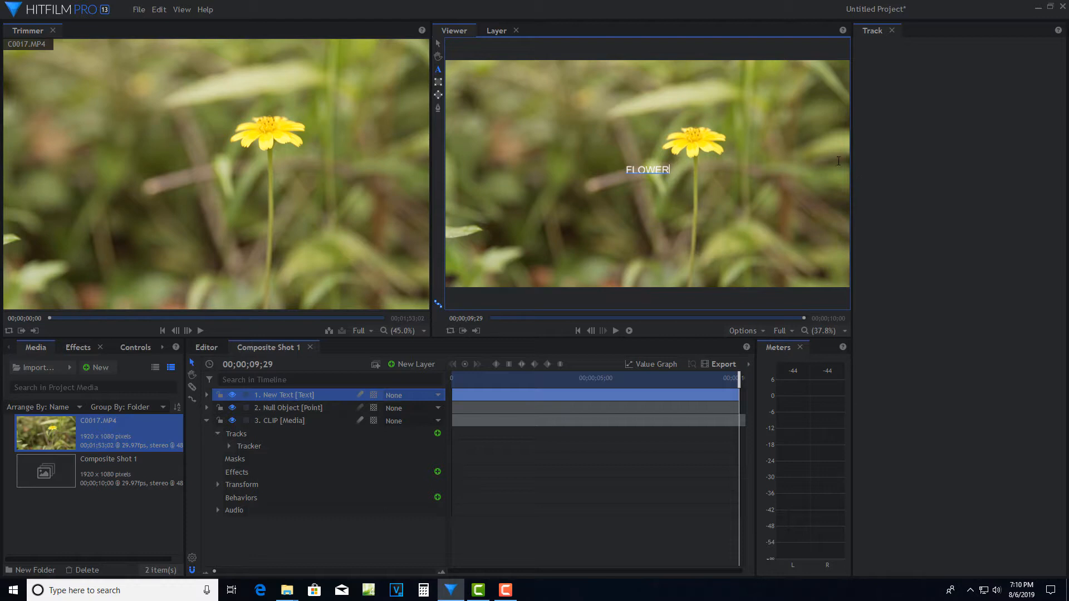
{"action": "mouse_move", "coordinate": [660, 168]}
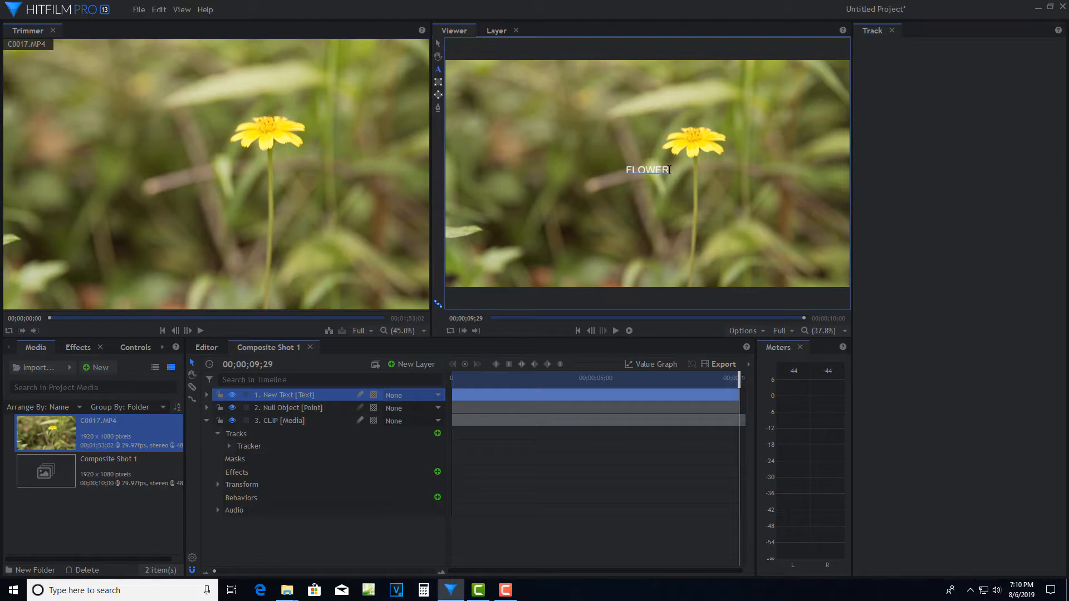
Step: Style the FLOWER text in the Text panel as Impact, size 126, yellow fill
{"action": "double_click", "coordinate": [648, 169]}
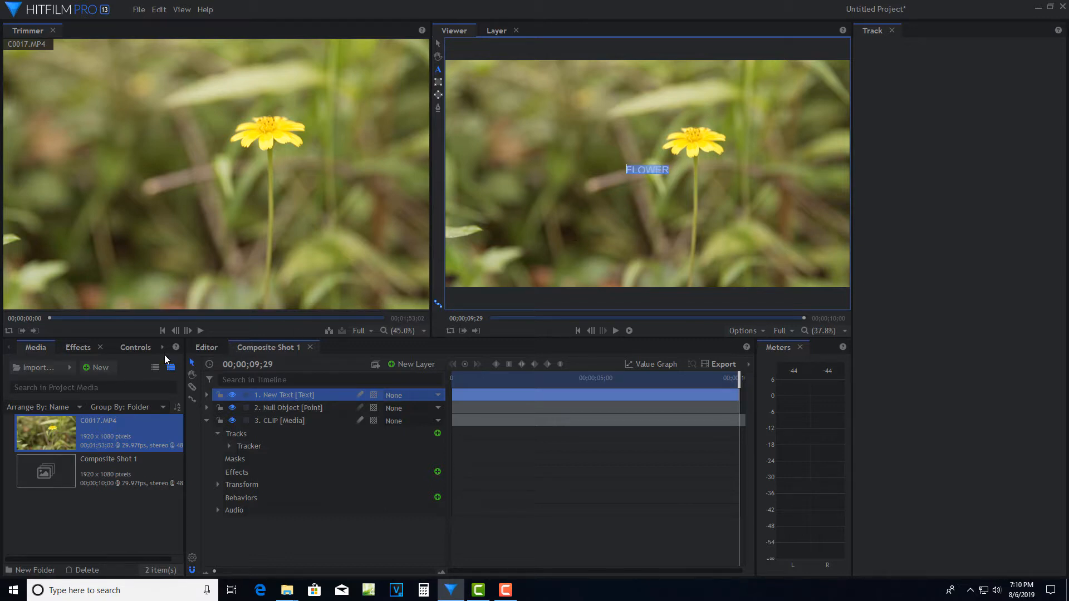
{"action": "mouse_move", "coordinate": [162, 351]}
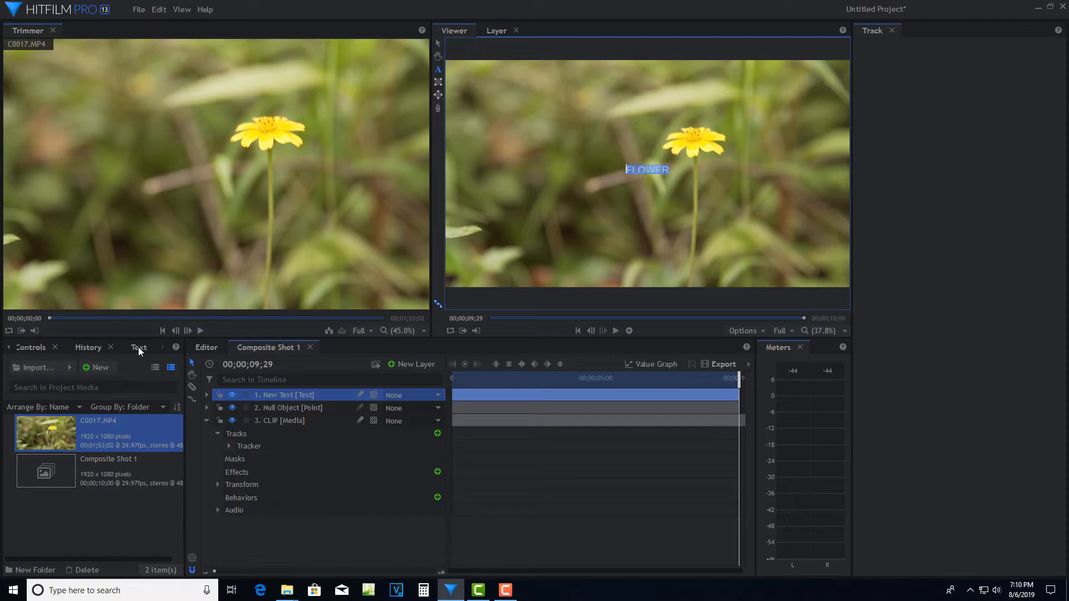
{"action": "left_click", "coordinate": [138, 347]}
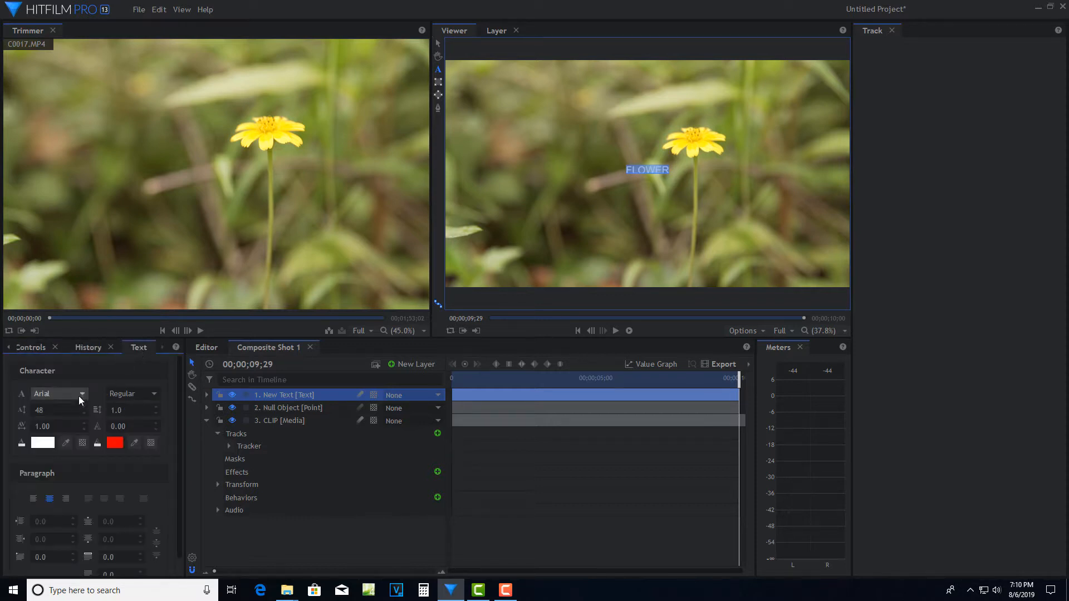
{"action": "left_click", "coordinate": [57, 394]}
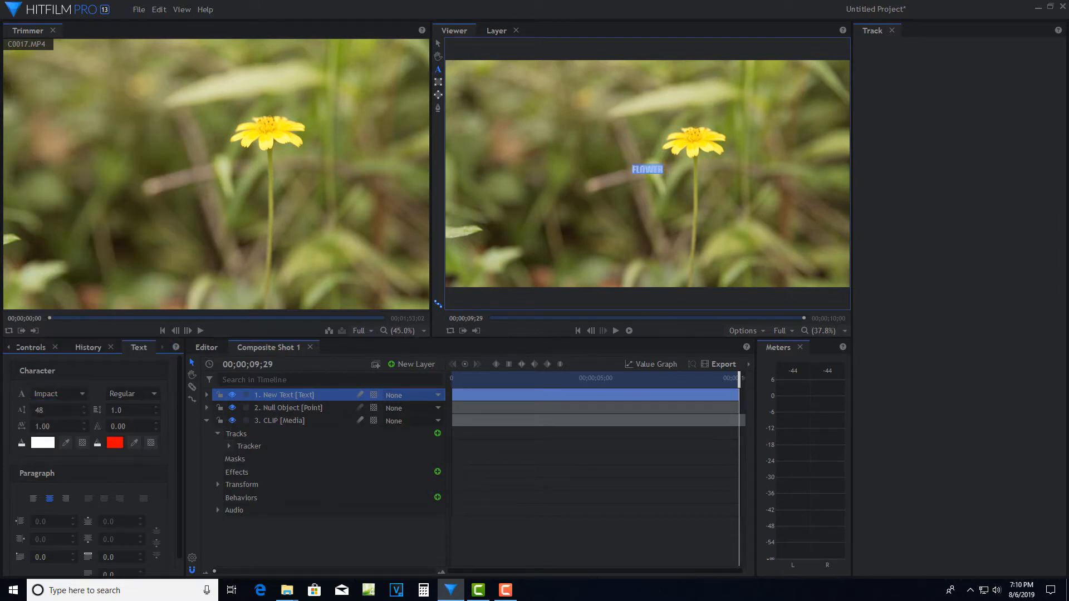
{"action": "type", "text": "126"}
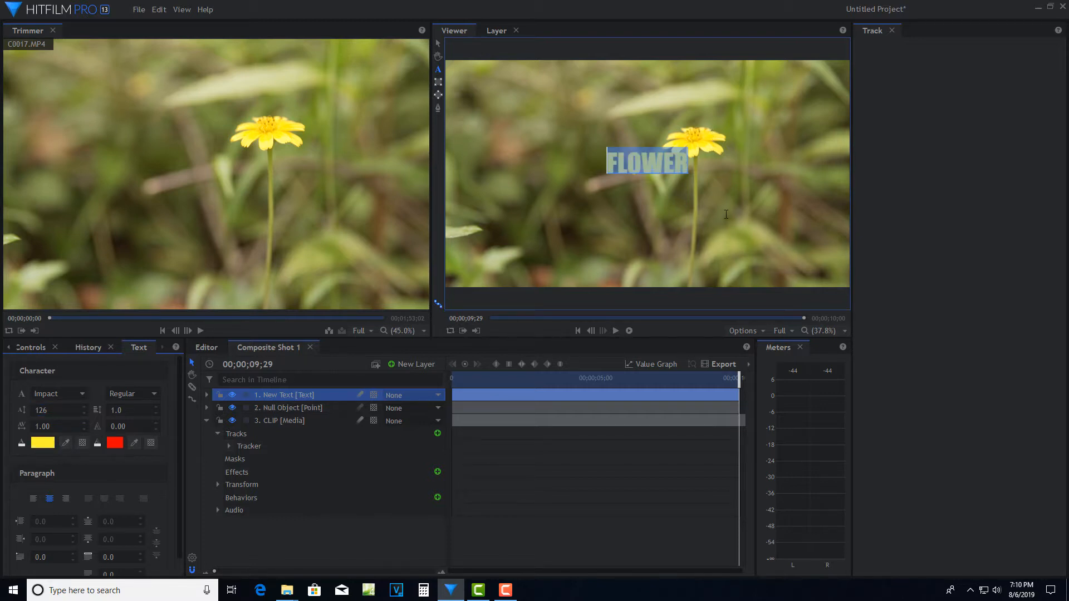
{"action": "mouse_move", "coordinate": [684, 223]}
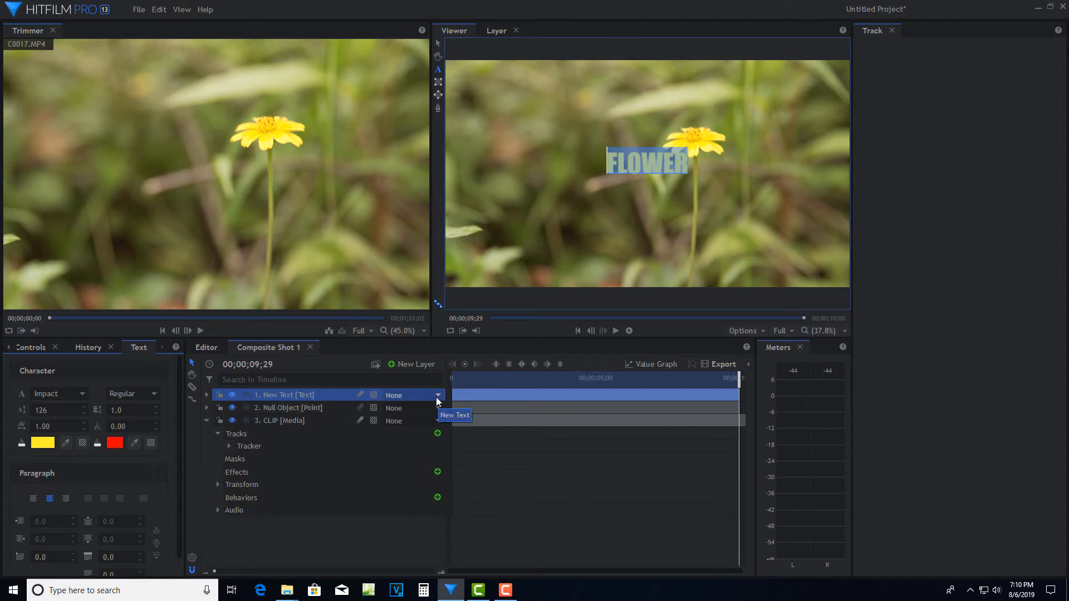
Step: Parent the text layer to 2. Null Object and play the composite to confirm it follows the flower
{"action": "left_click", "coordinate": [436, 395]}
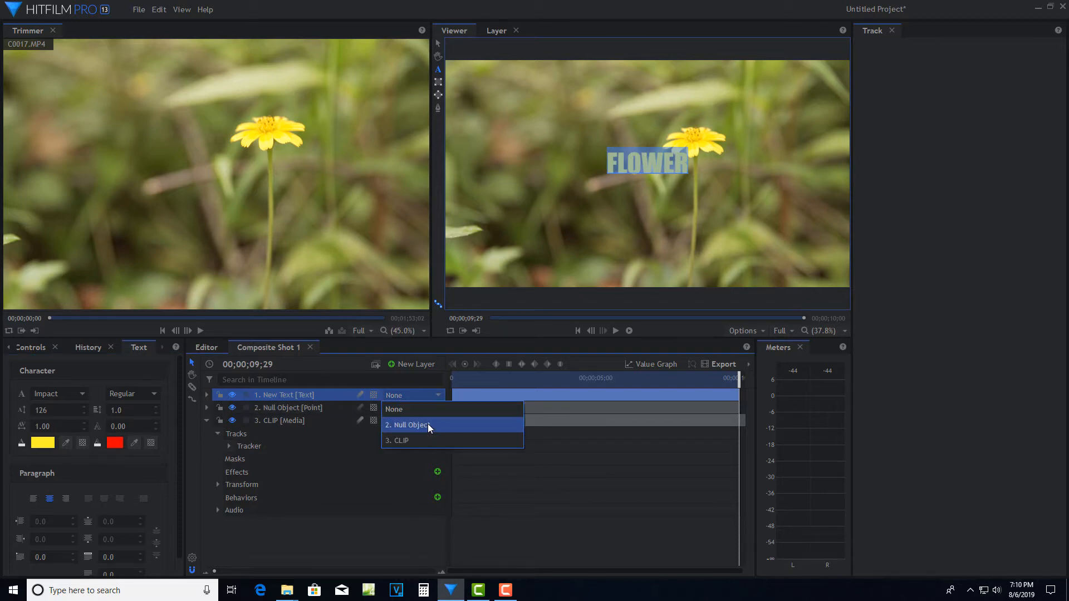
{"action": "left_click", "coordinate": [409, 425]}
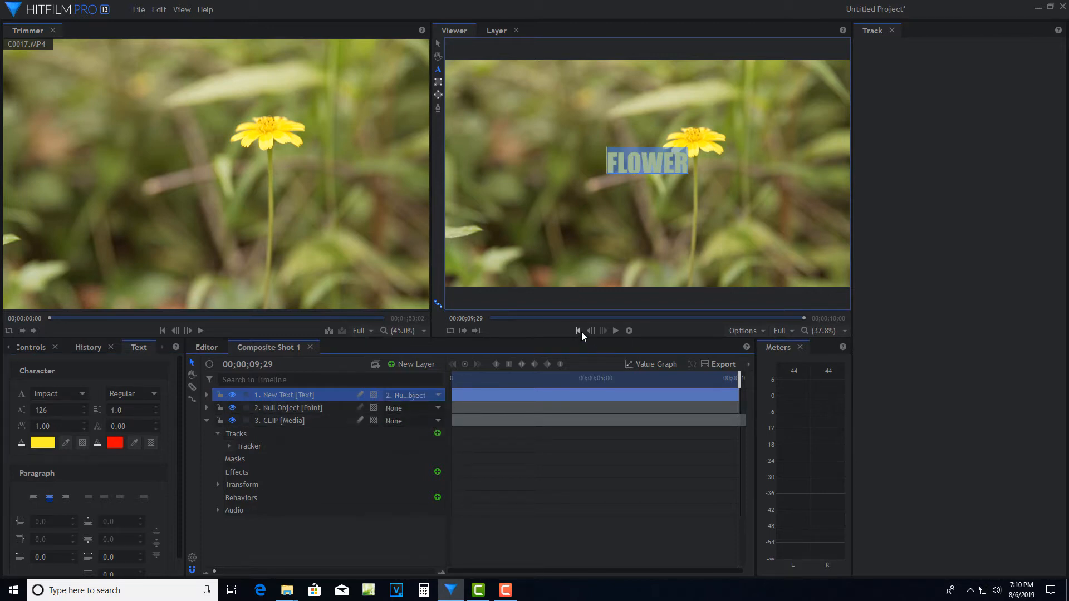
{"action": "left_click", "coordinate": [603, 330]}
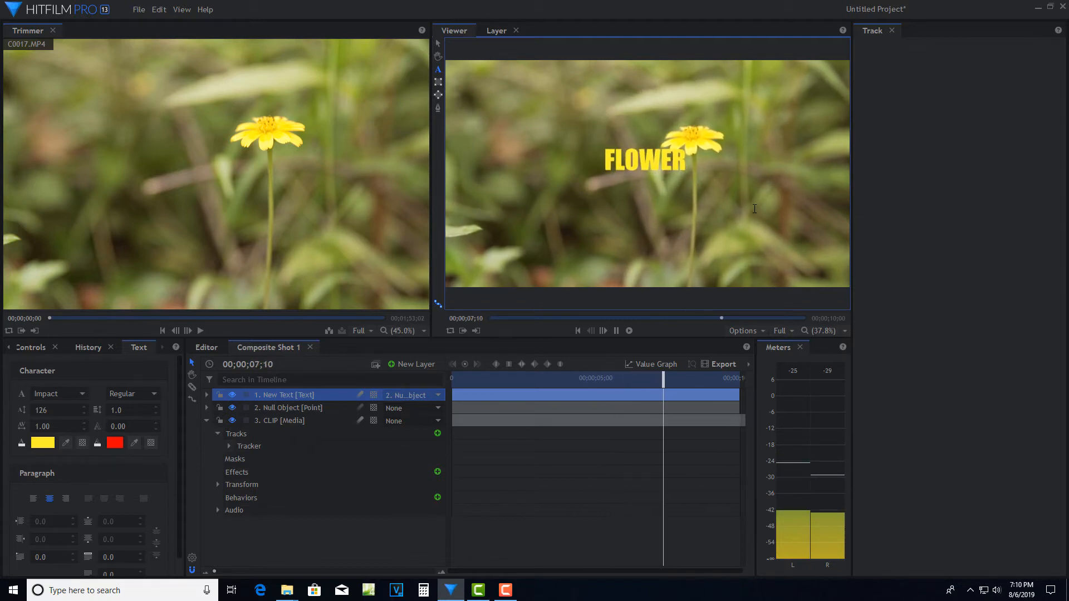
{"action": "left_click", "coordinate": [615, 330]}
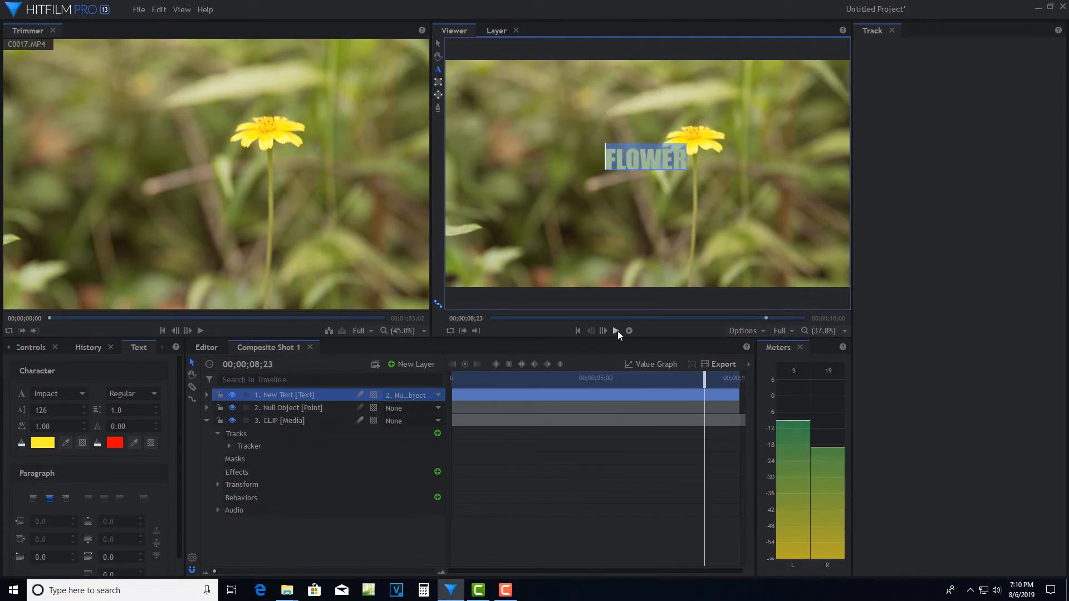
{"action": "left_click", "coordinate": [577, 331]}
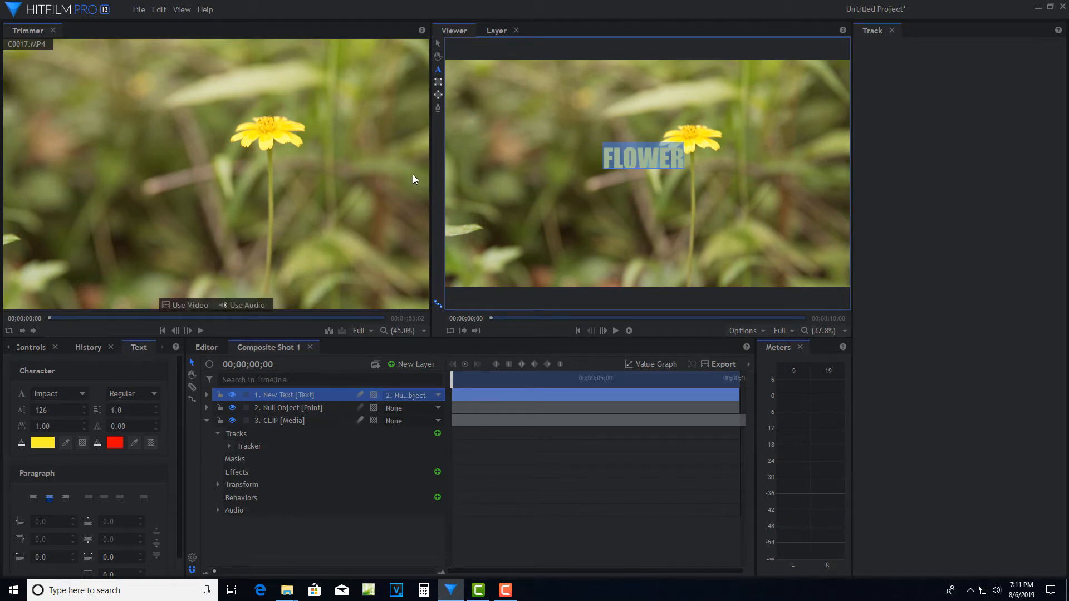
{"action": "mouse_move", "coordinate": [437, 42]}
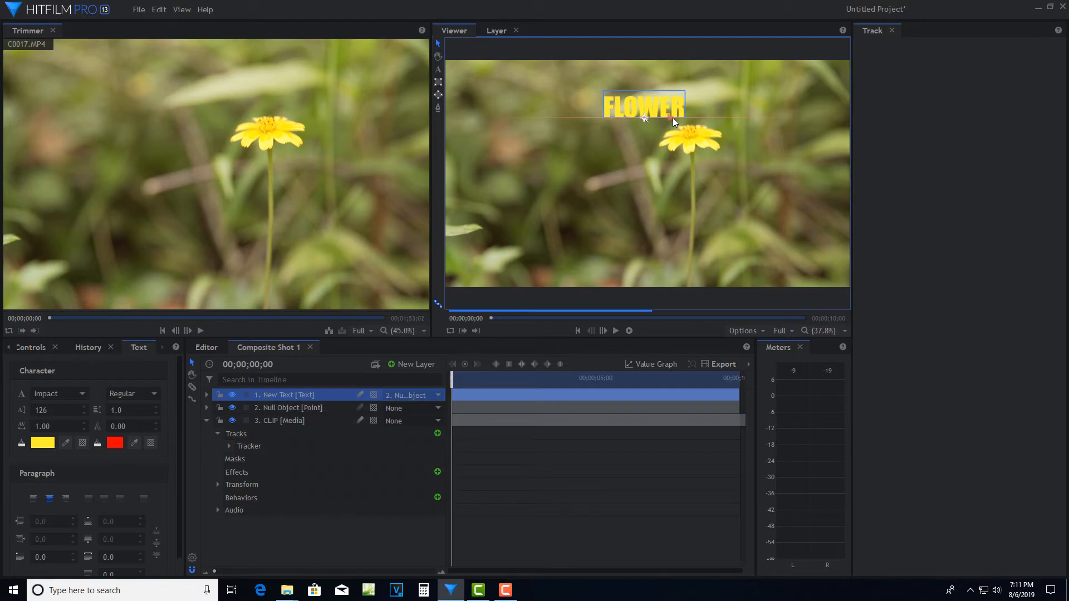
Step: Drag the FLOWER text just above the blossom and review it with a quick playback
{"action": "left_click_drag", "start_coordinate": [644, 105], "coordinate": [688, 106]}
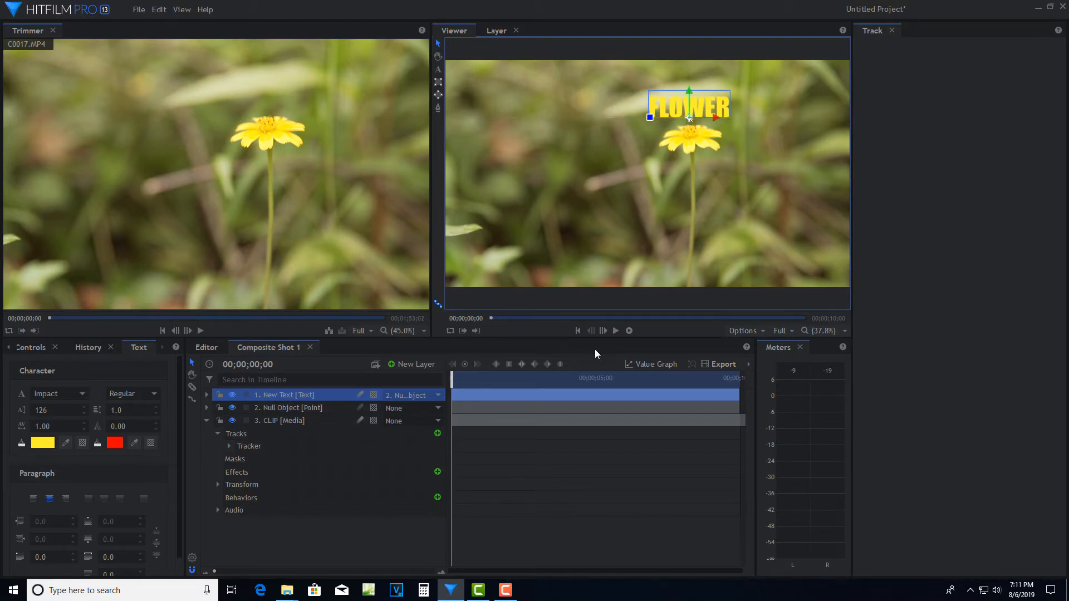
{"action": "left_click", "coordinate": [616, 331]}
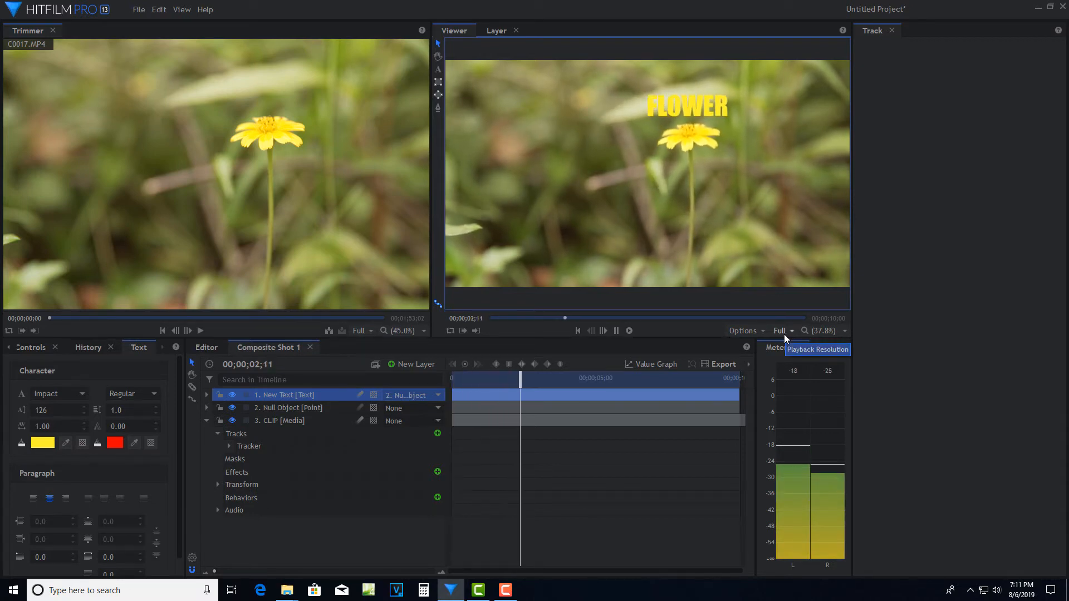
{"action": "left_click", "coordinate": [616, 330]}
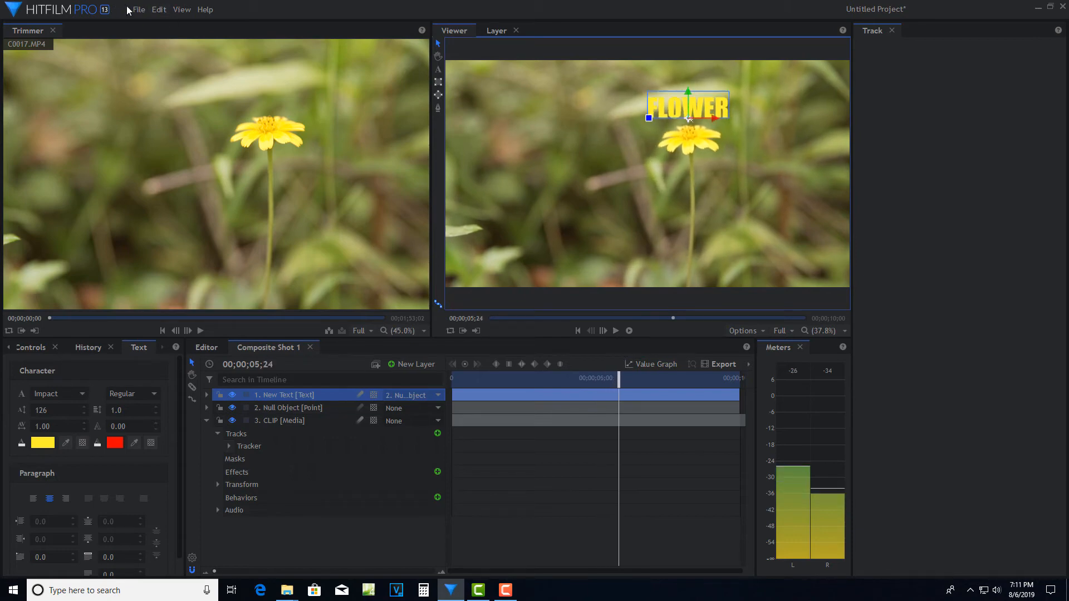
{"action": "left_click", "coordinate": [139, 9]}
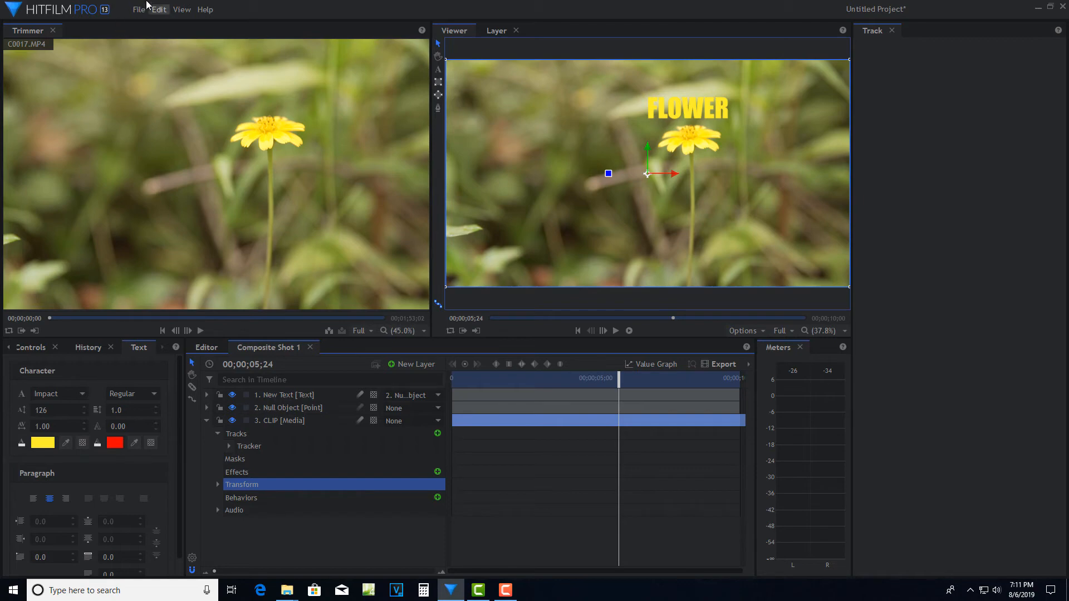
Step: Queue Composite Shot 1 via File > Export In-Out Area and go to the export screen
{"action": "left_click", "coordinate": [138, 9]}
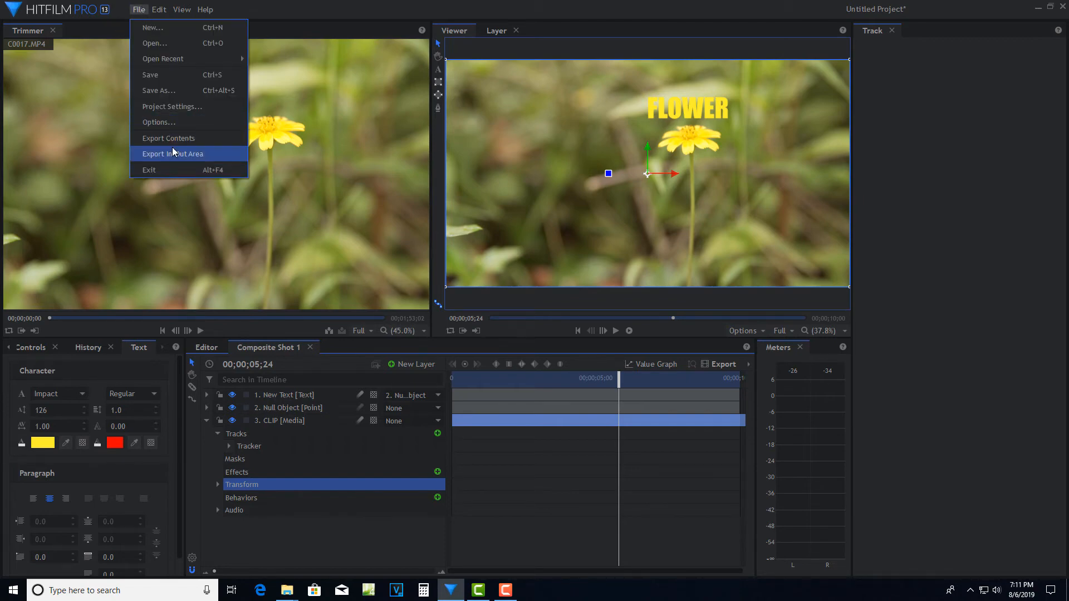
{"action": "left_click", "coordinate": [168, 138]}
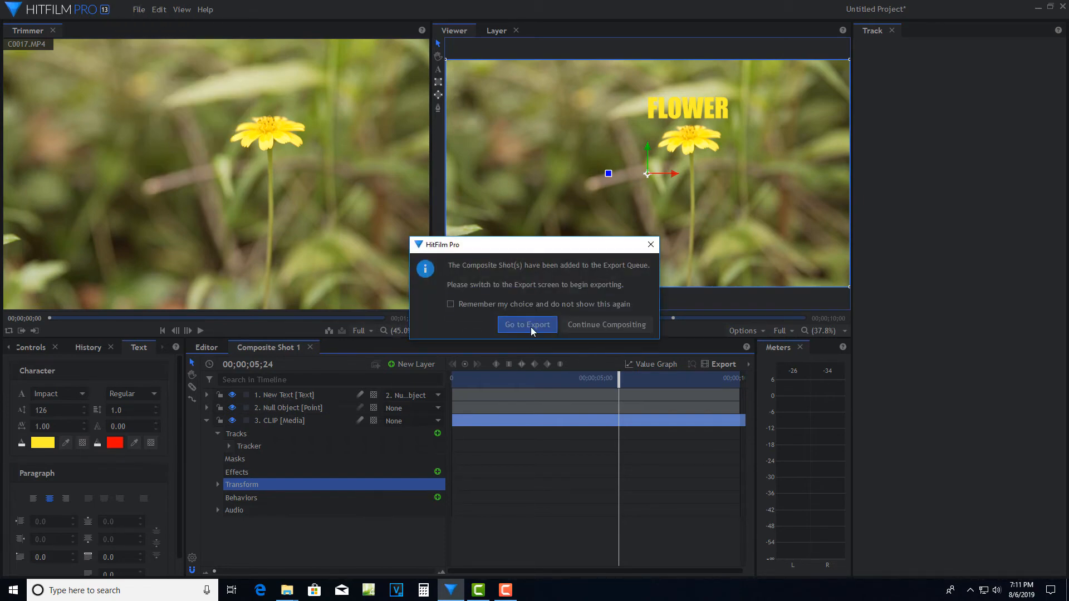
{"action": "left_click", "coordinate": [528, 325]}
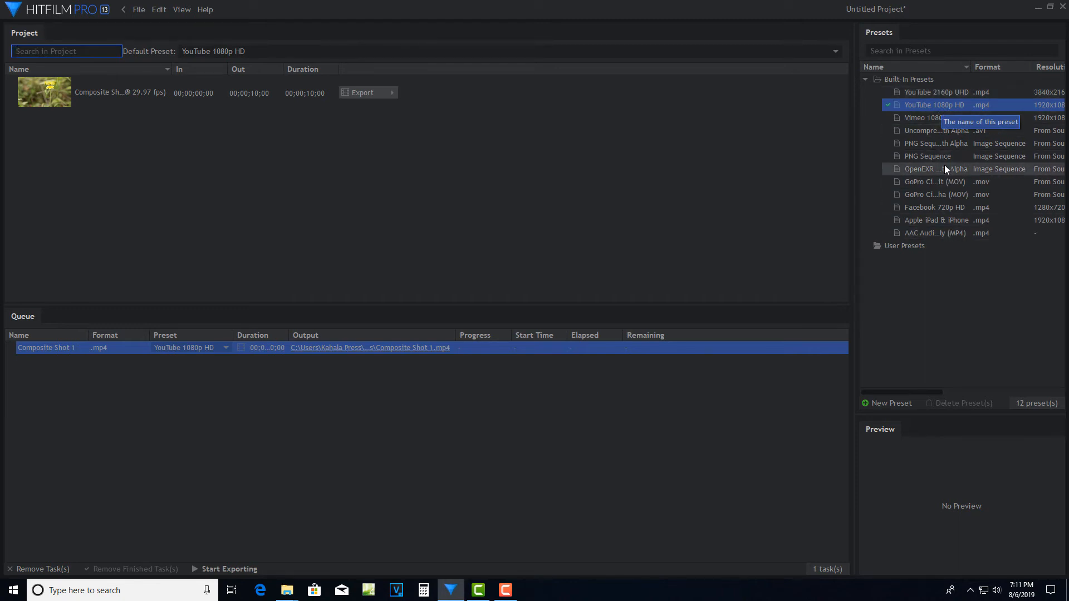
{"action": "mouse_move", "coordinate": [354, 94]}
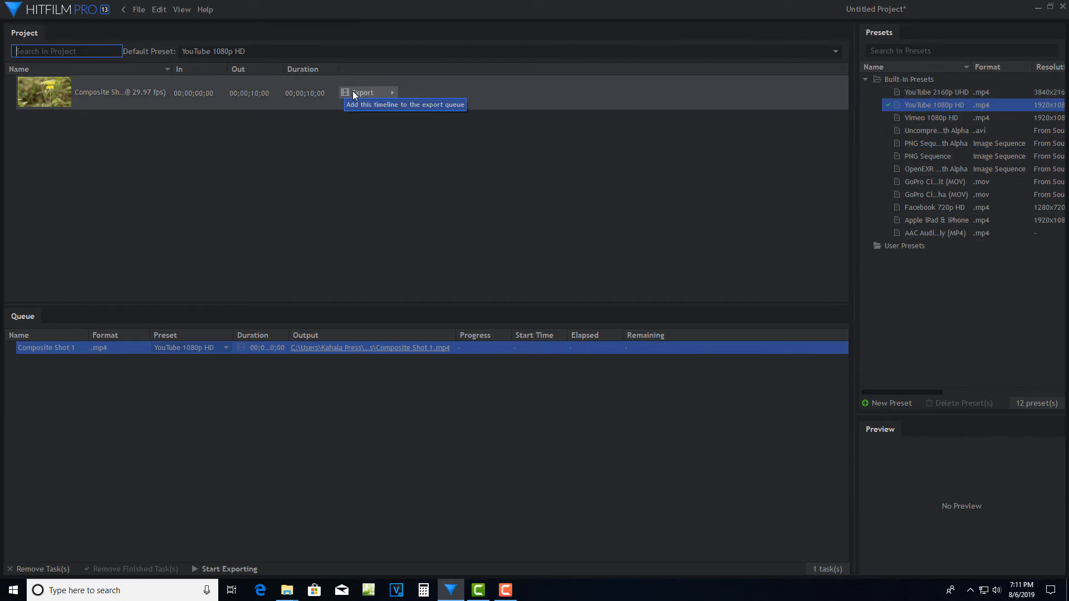
Step: Queue the composite again, dismiss the Save As dialog, and start exporting to MP4
{"action": "left_click", "coordinate": [362, 93]}
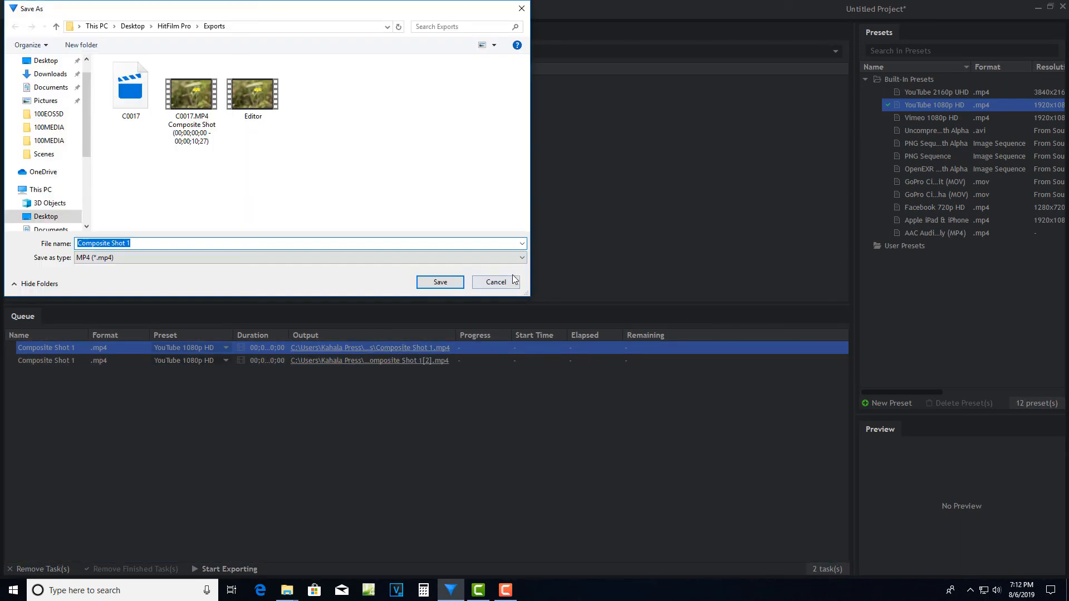
{"action": "left_click", "coordinate": [496, 282]}
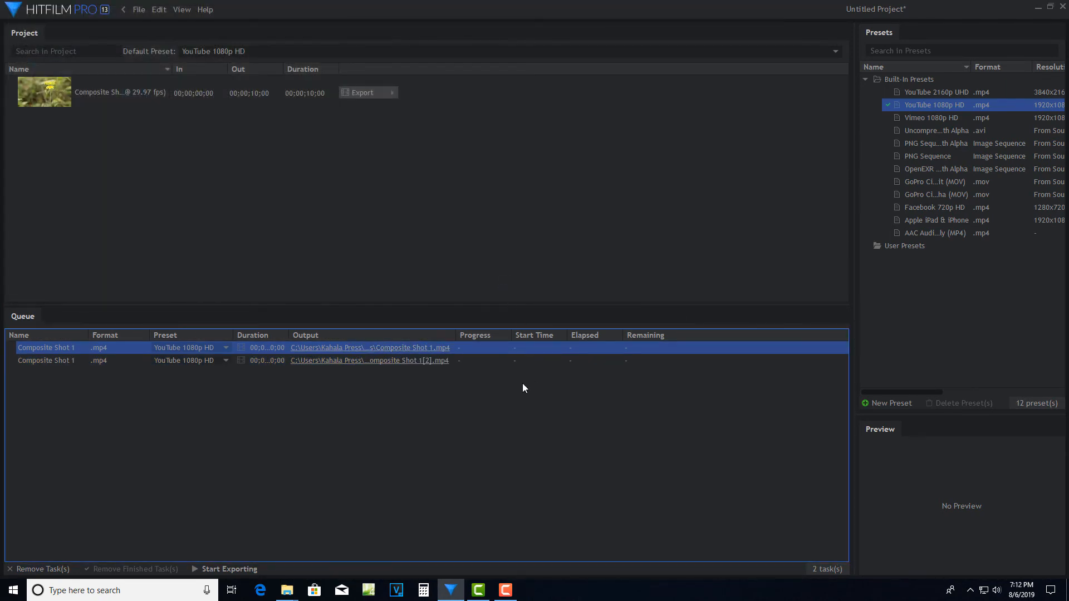
{"action": "left_click", "coordinate": [229, 569]}
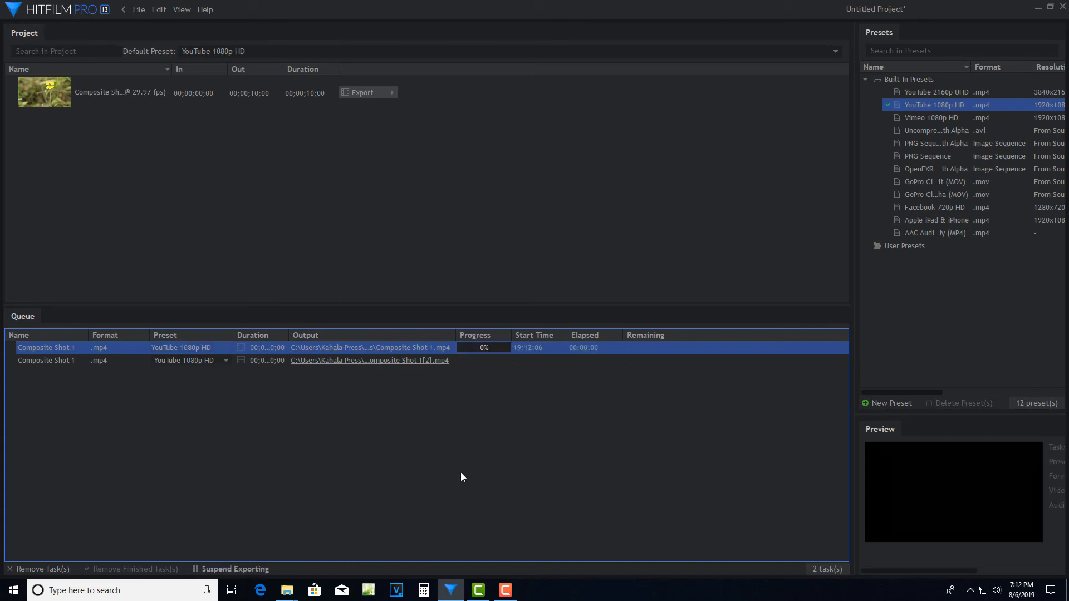